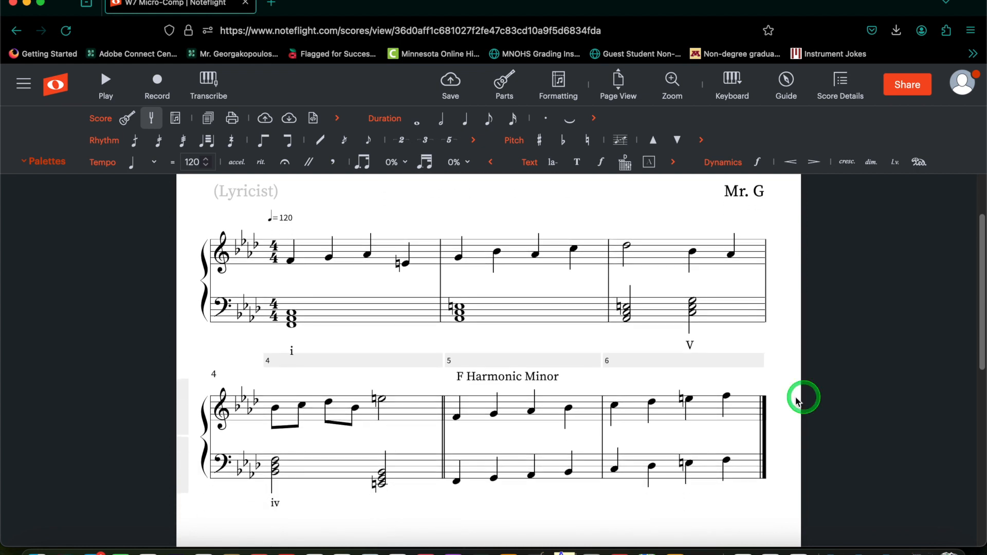
pyautogui.moveTo(516, 440)
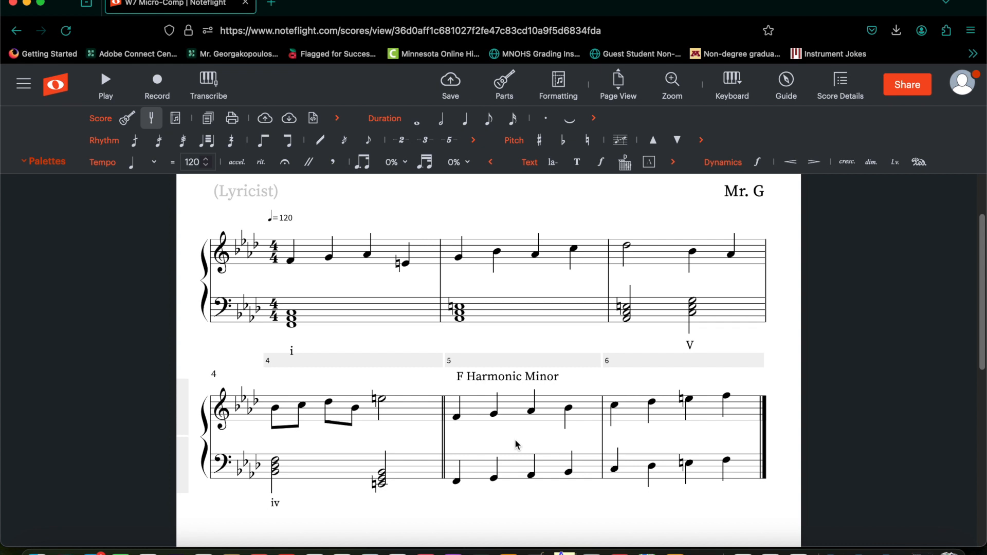
# Add an expression text label 'i' under the first chord of measure 5
pyautogui.click(513, 446)
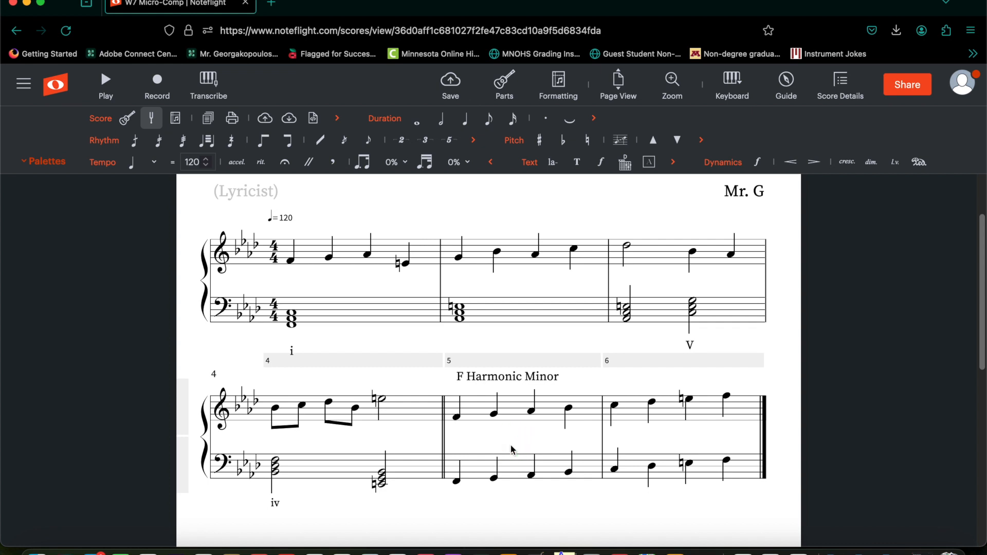
pyautogui.click(456, 419)
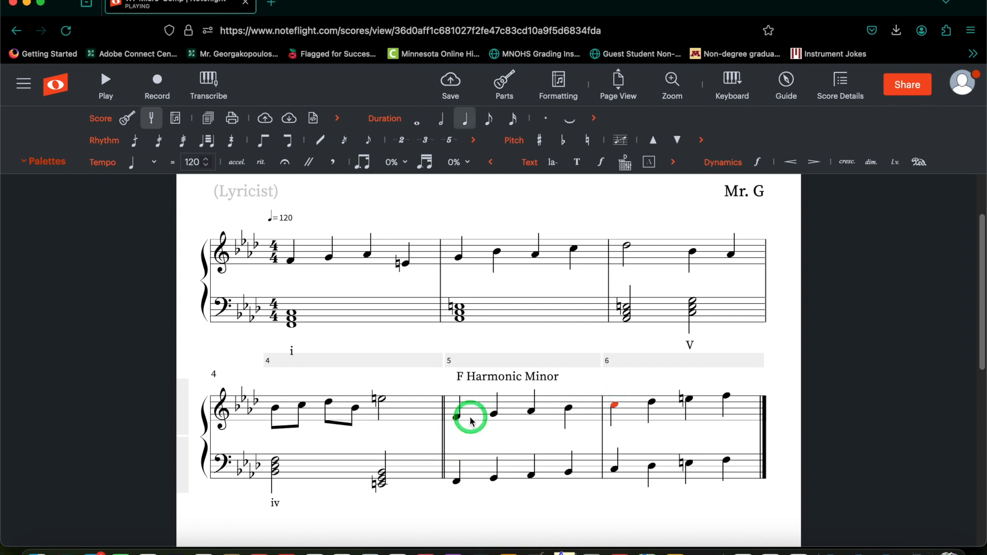
pyautogui.moveTo(454, 419)
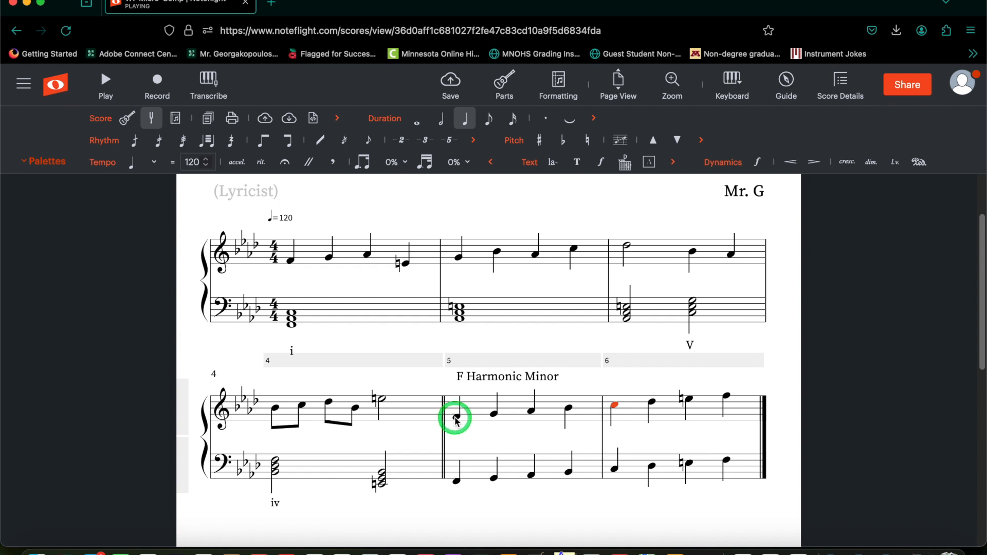
pyautogui.click(43, 160)
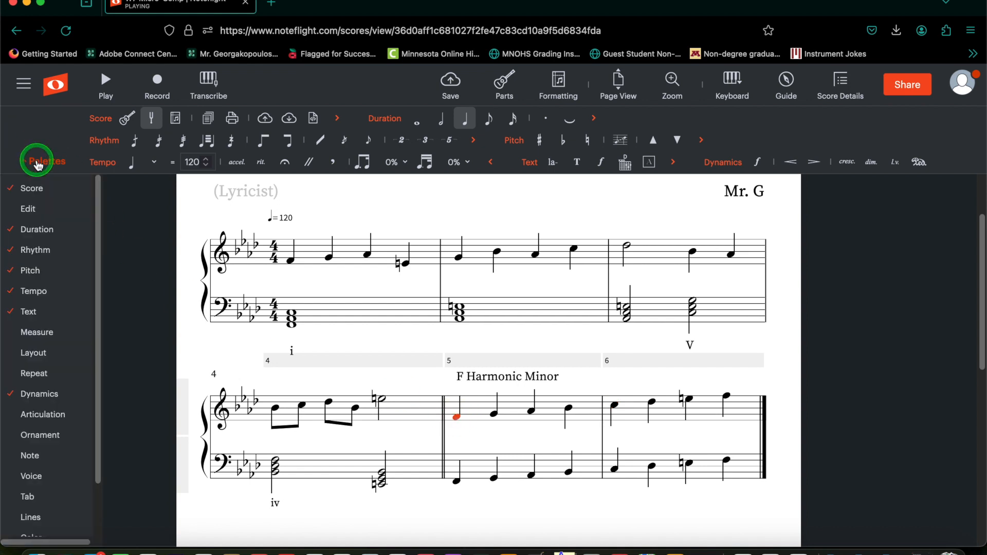
pyautogui.click(36, 332)
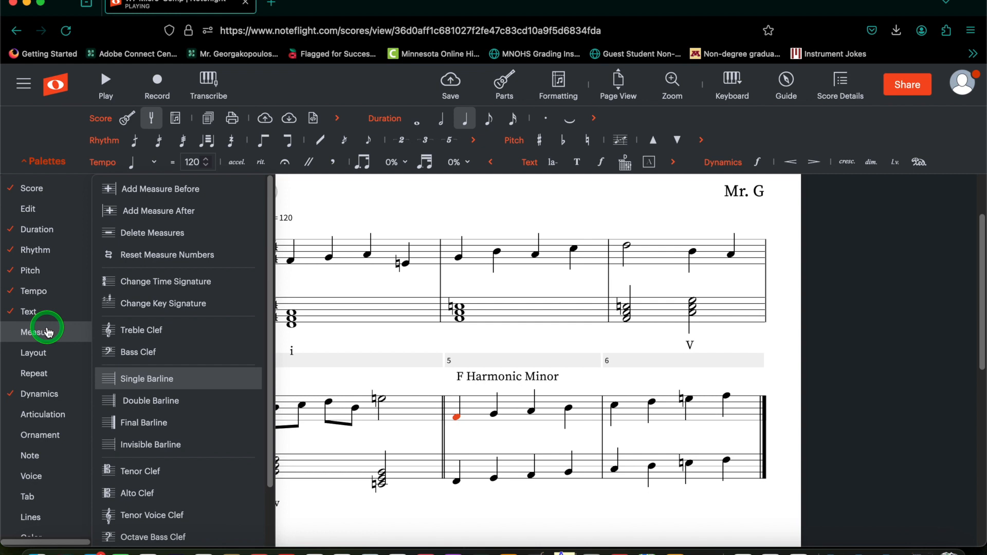
pyautogui.click(28, 312)
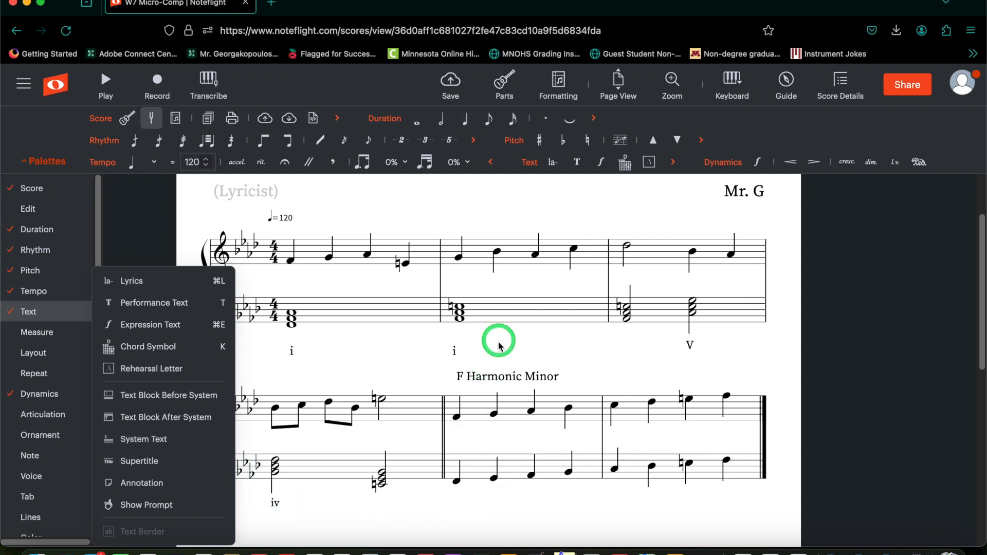
pyautogui.click(454, 351)
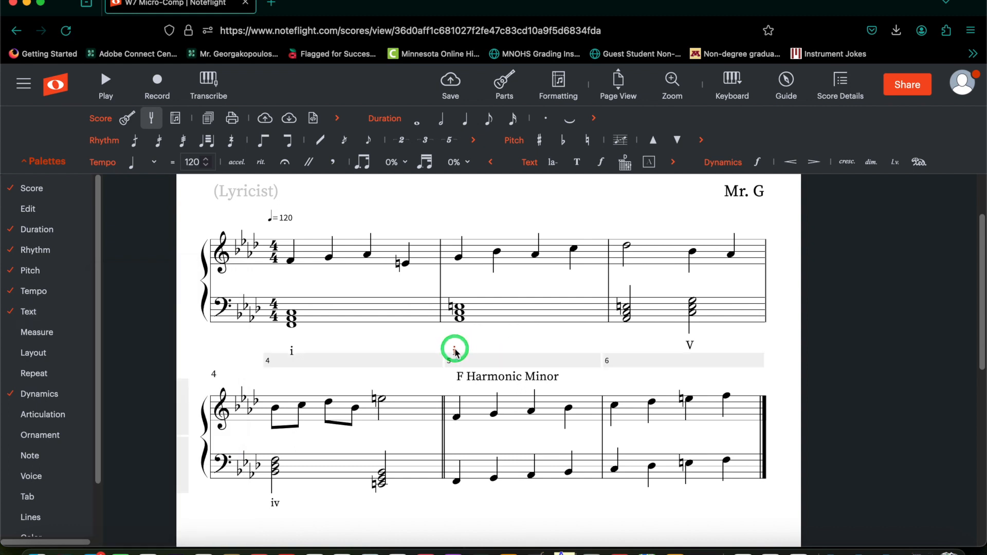
pyautogui.moveTo(458, 437)
pyautogui.write('i')
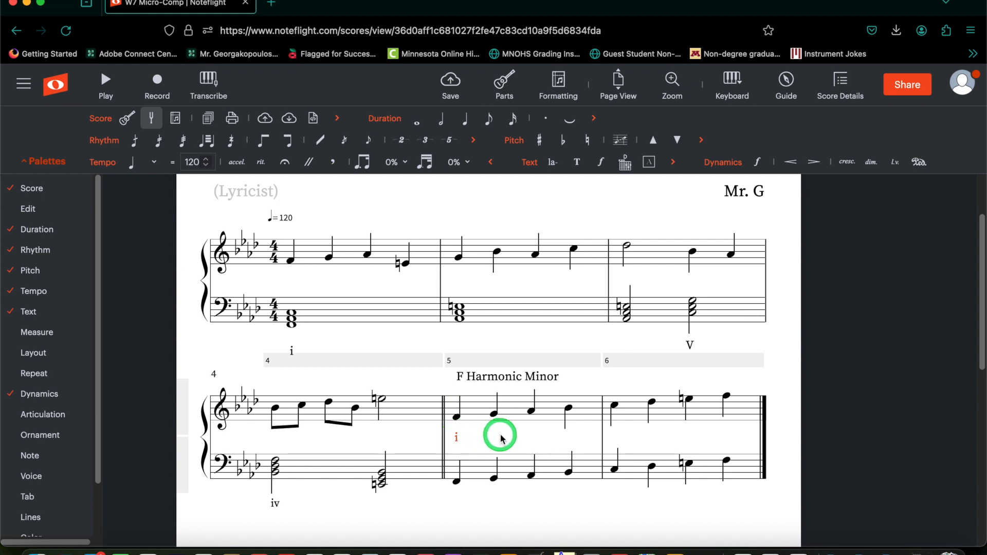
pyautogui.moveTo(569, 409)
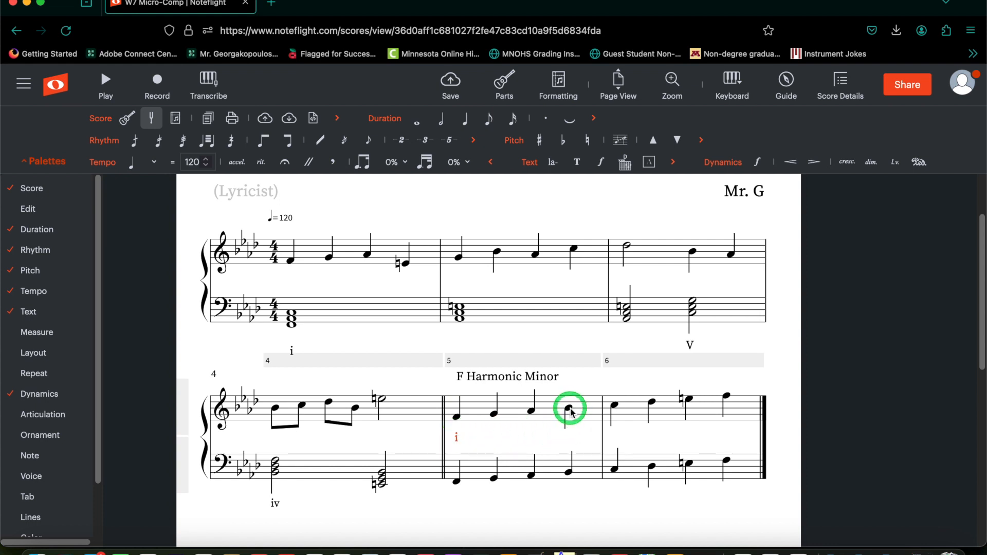
# Place expression text labels 'iv' on beat 4 of measure 5 and 'V' on beat 1 of measure 6
pyautogui.click(27, 311)
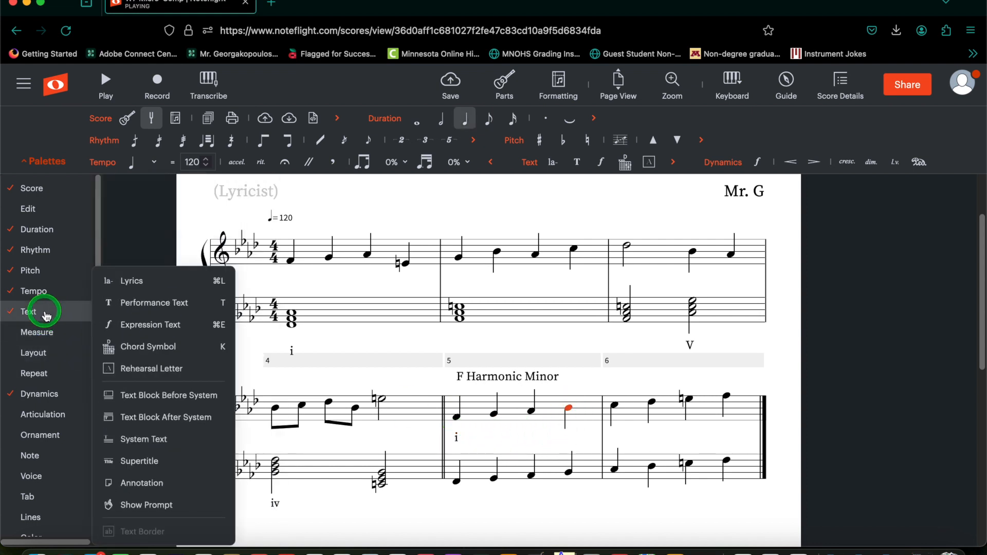
pyautogui.moveTo(143, 438)
pyautogui.write('iv')
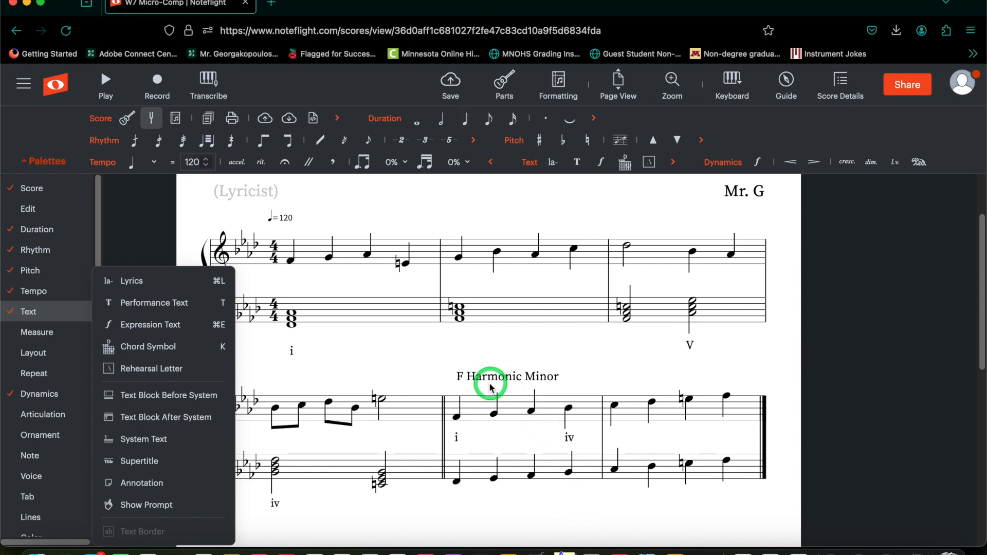
pyautogui.moveTo(459, 437)
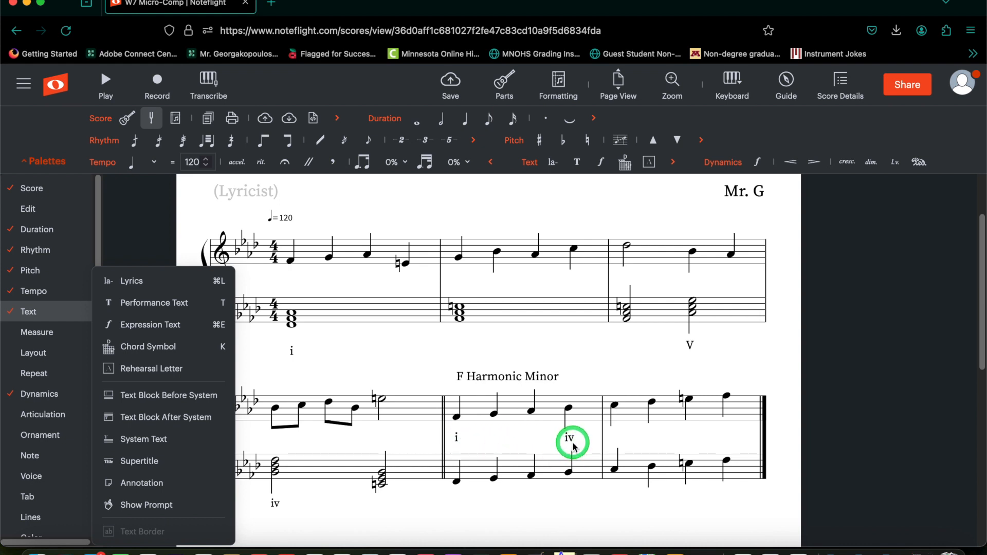
pyautogui.click(615, 407)
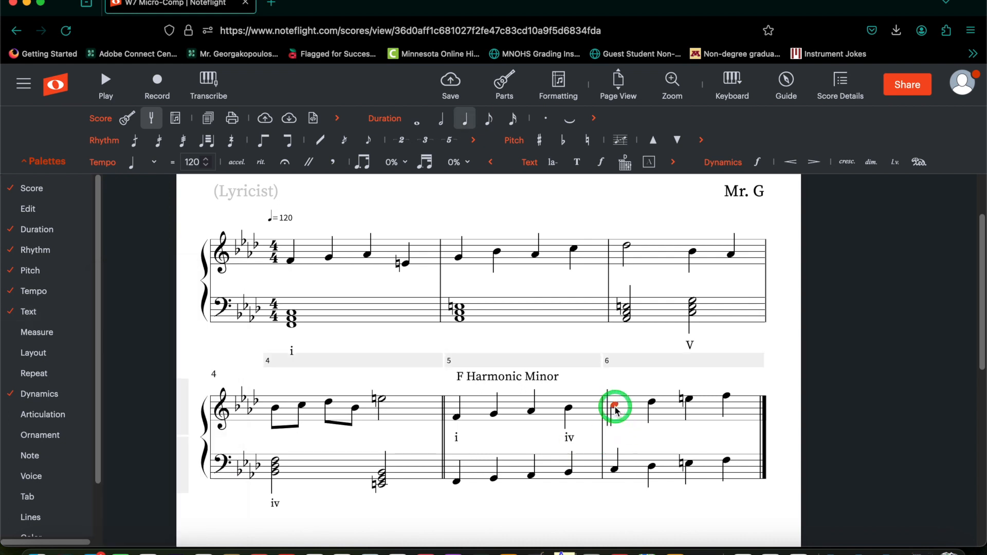
pyautogui.click(28, 311)
pyautogui.write('V')
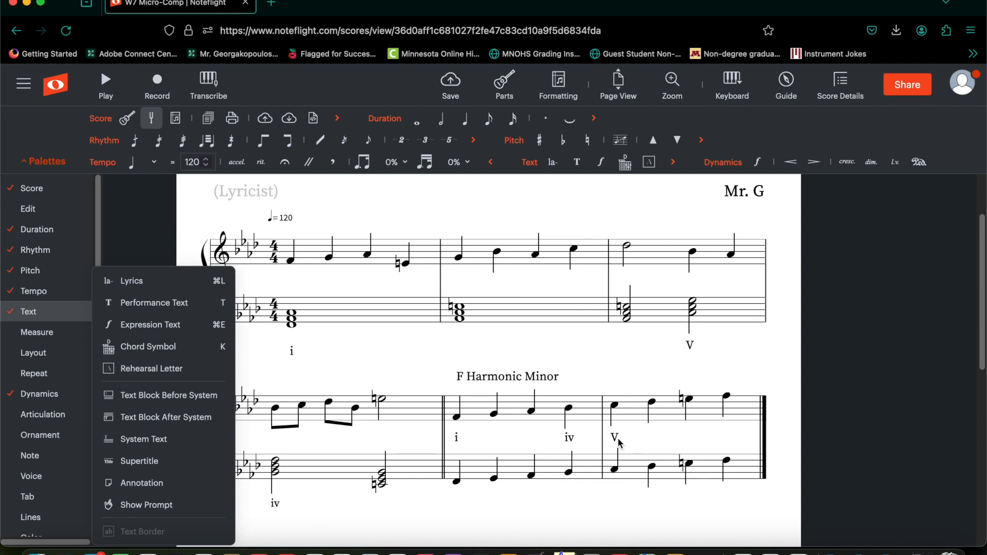
pyautogui.click(538, 375)
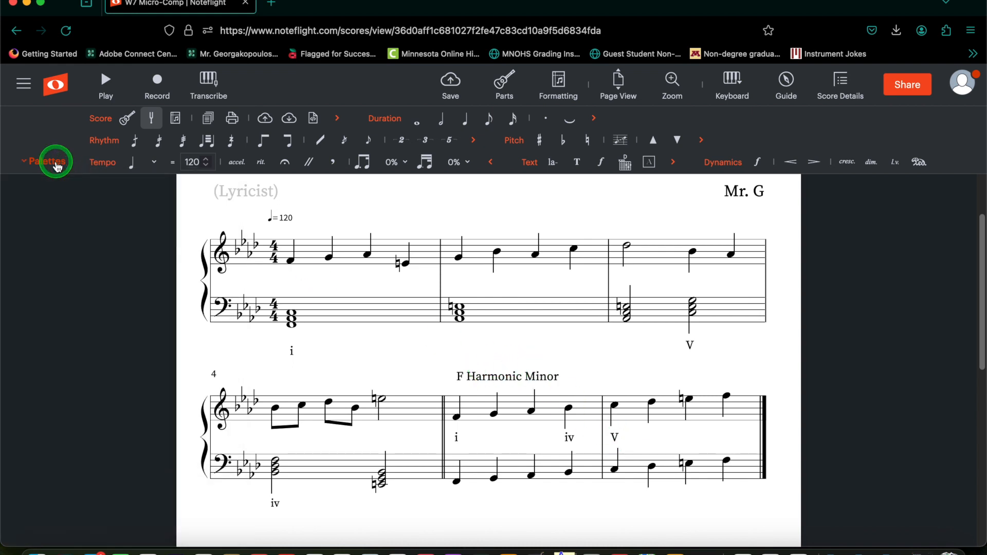
pyautogui.moveTo(542, 444)
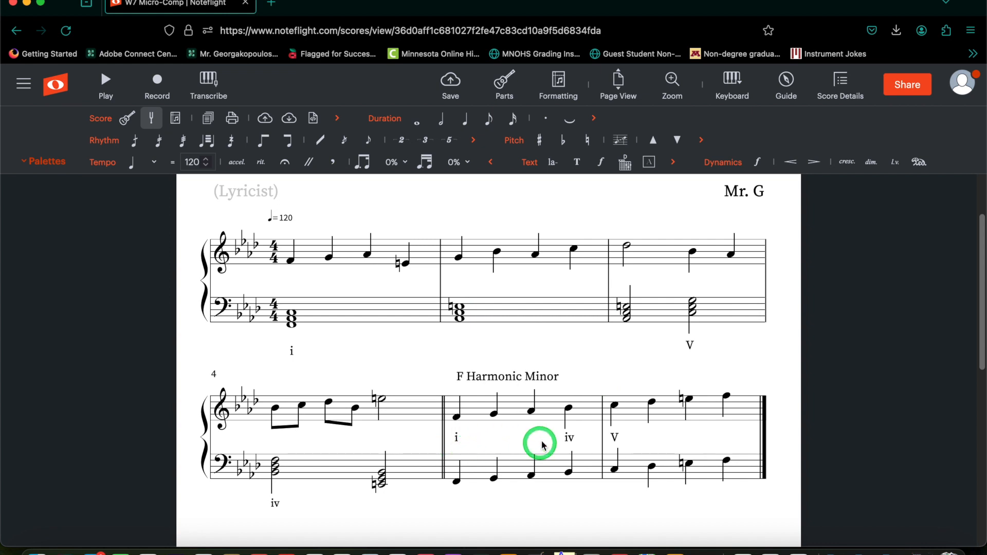
pyautogui.moveTo(549, 448)
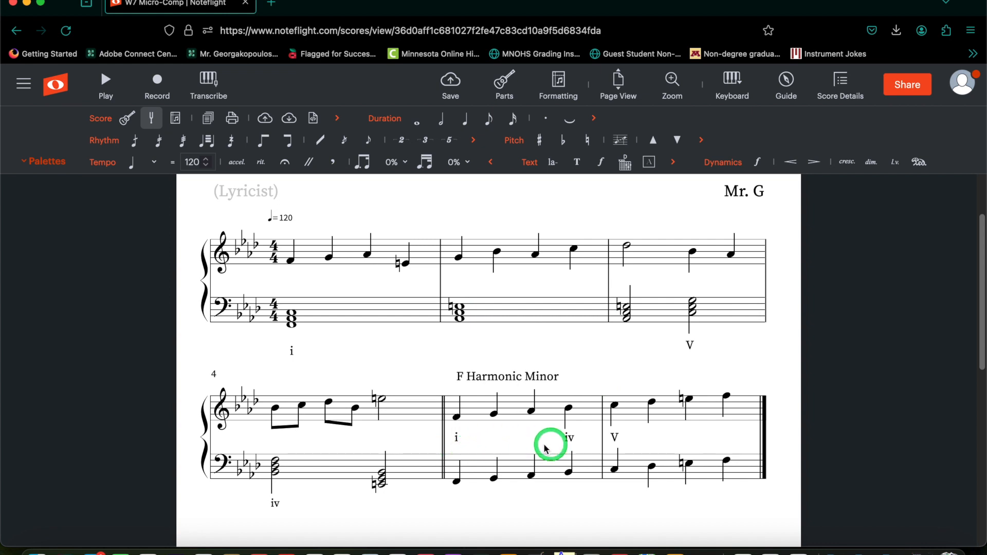
pyautogui.click(466, 405)
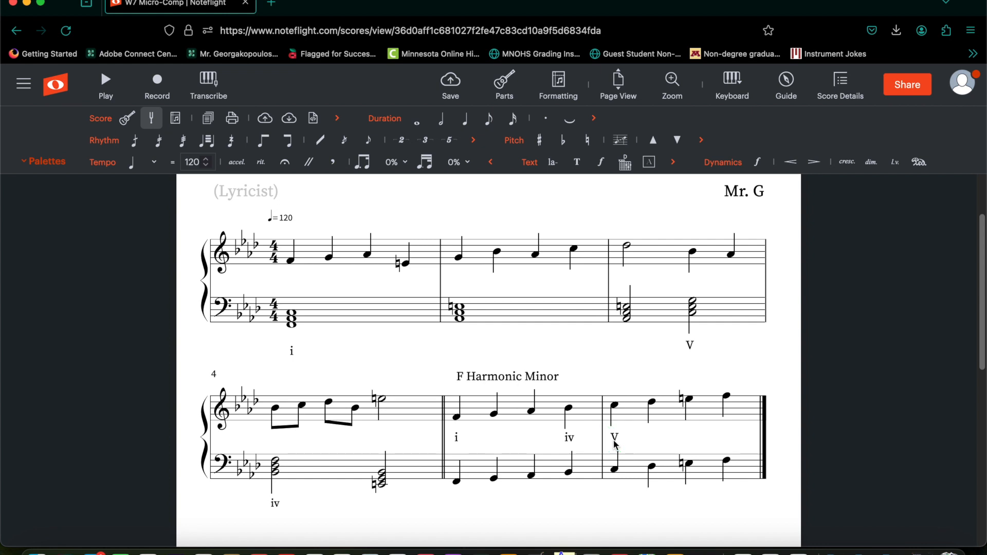
pyautogui.moveTo(408, 378)
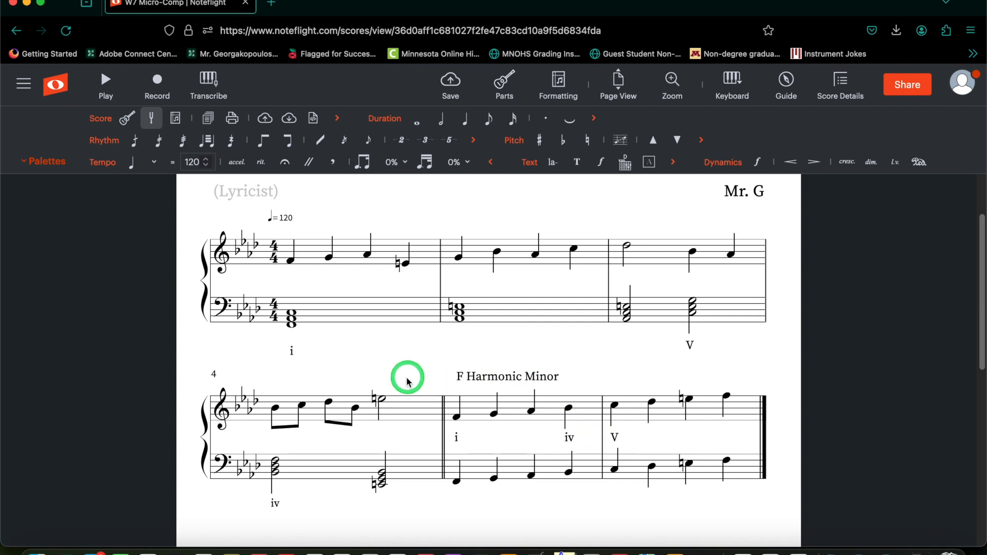
pyautogui.moveTo(291, 361)
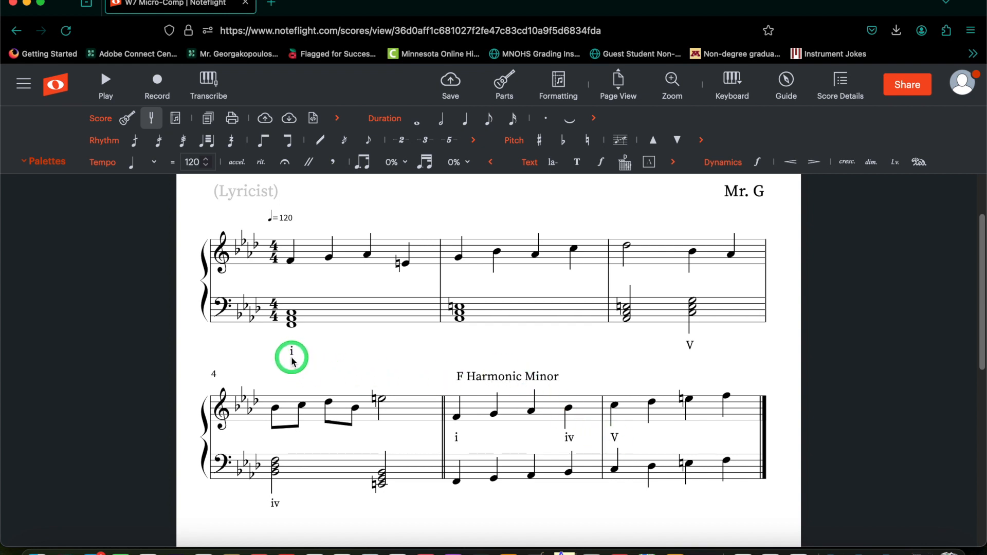
pyautogui.moveTo(302, 507)
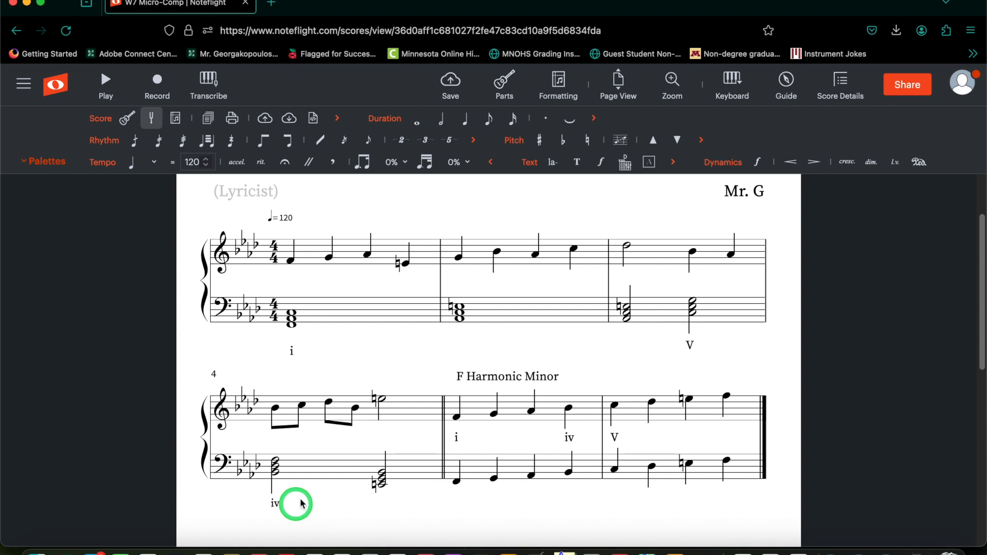
pyautogui.moveTo(352, 384)
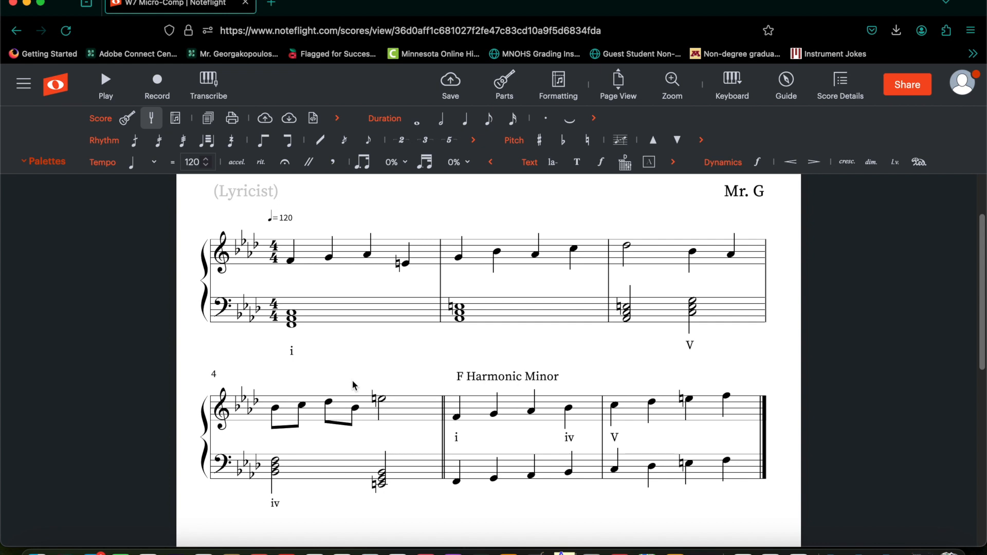
pyautogui.click(291, 269)
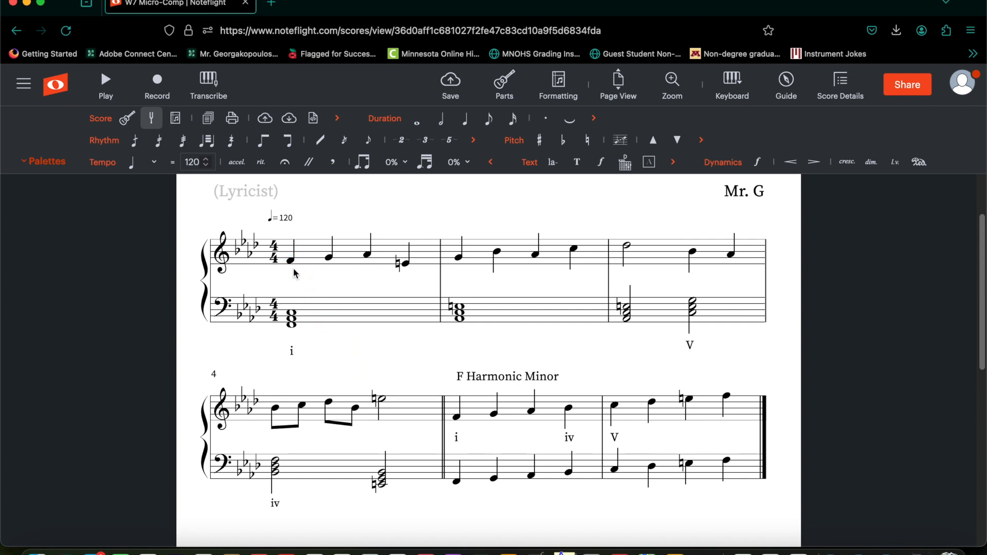
pyautogui.click(293, 266)
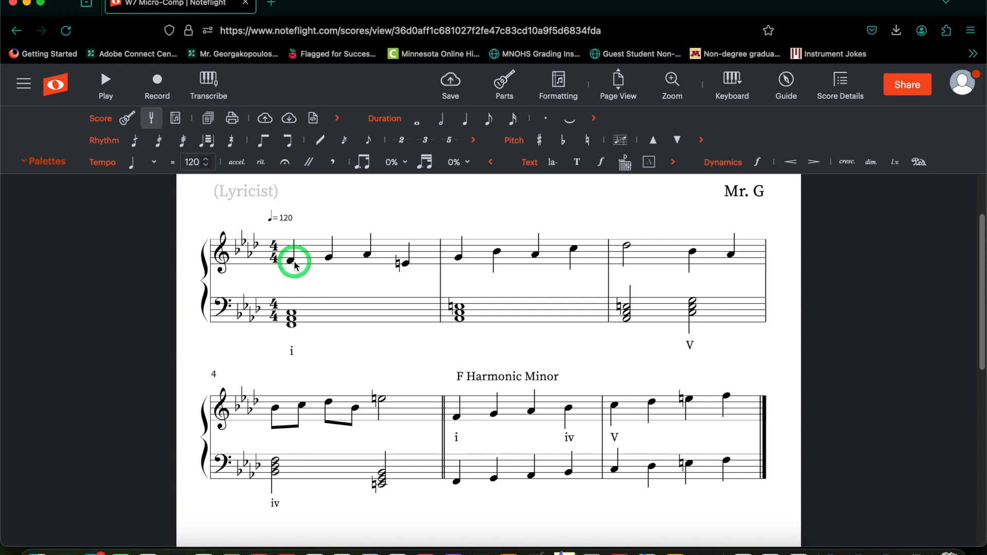
pyautogui.moveTo(301, 277)
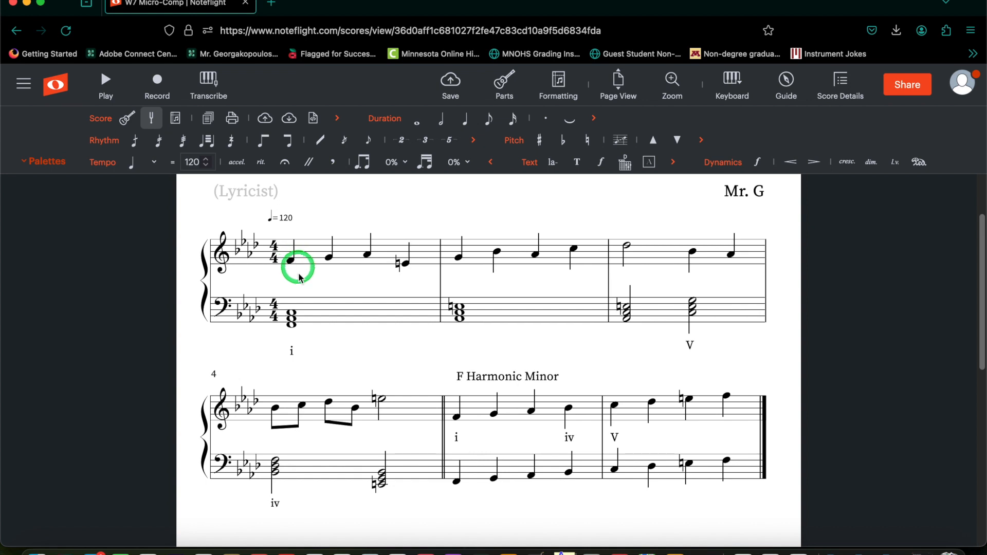
# Raise the beat-3 treble note above measure 3's V chord by one step
pyautogui.click(291, 326)
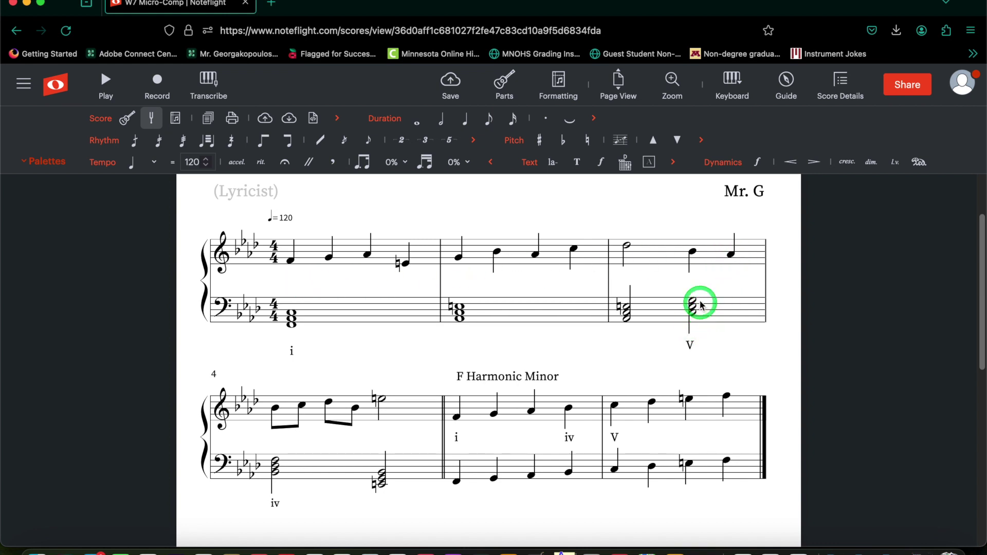
pyautogui.click(692, 253)
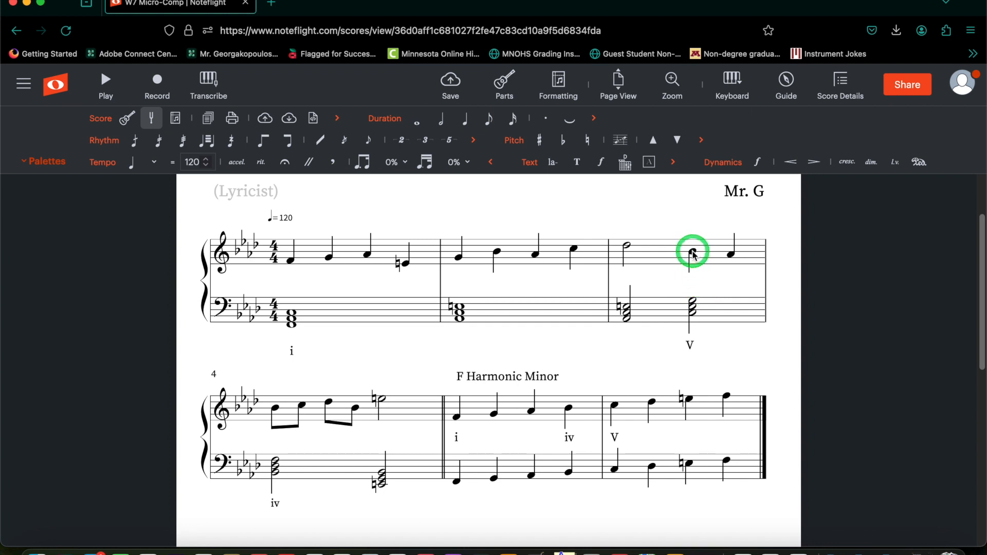
pyautogui.moveTo(698, 253)
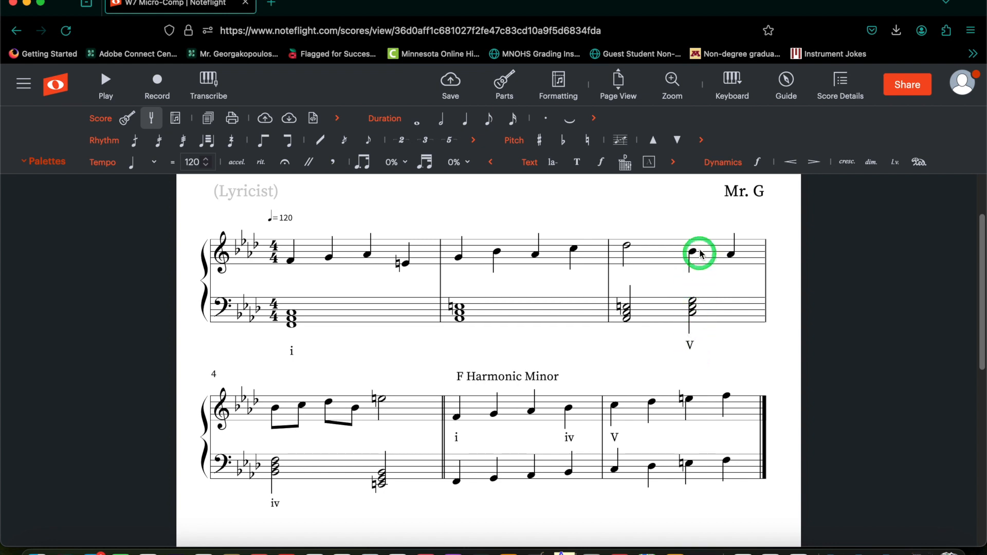
pyautogui.click(692, 252)
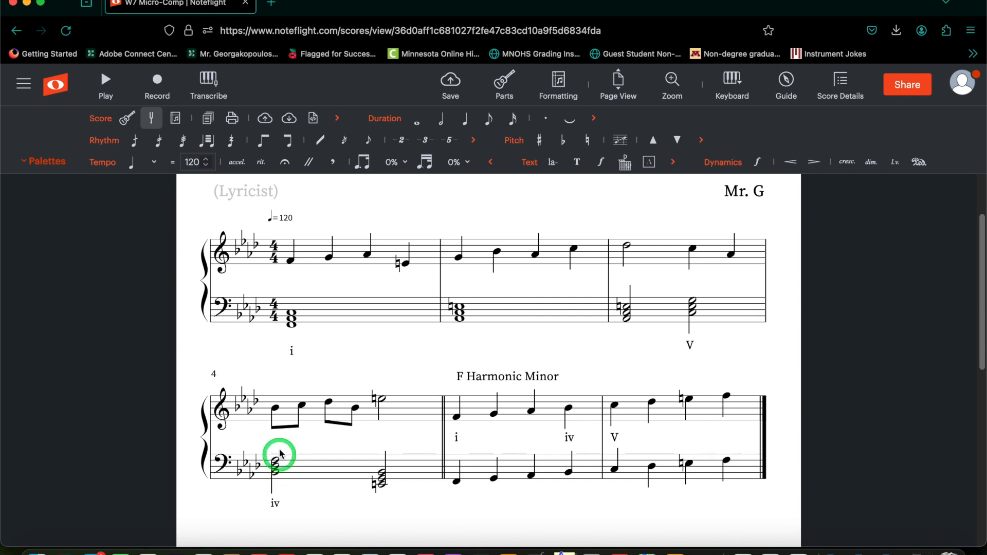
pyautogui.click(277, 409)
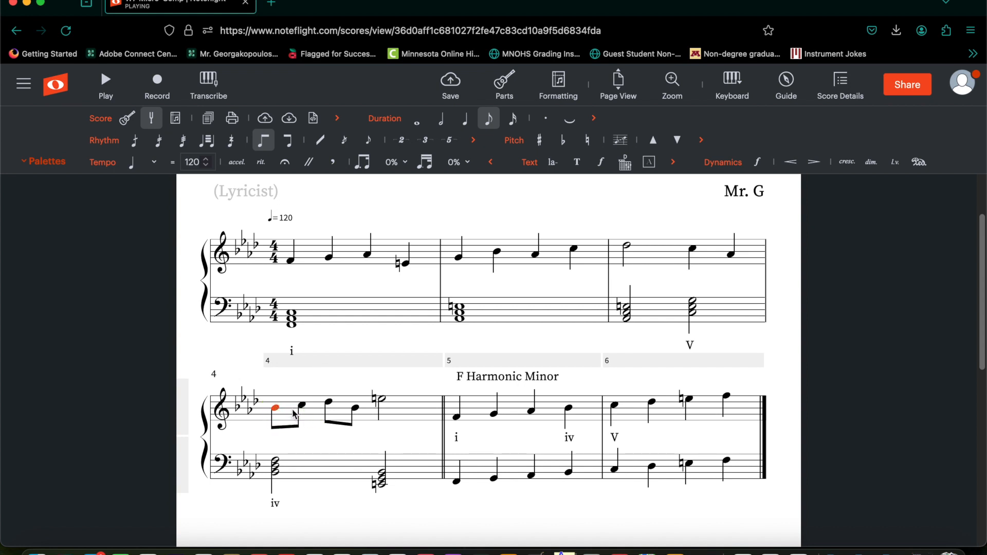
pyautogui.click(275, 411)
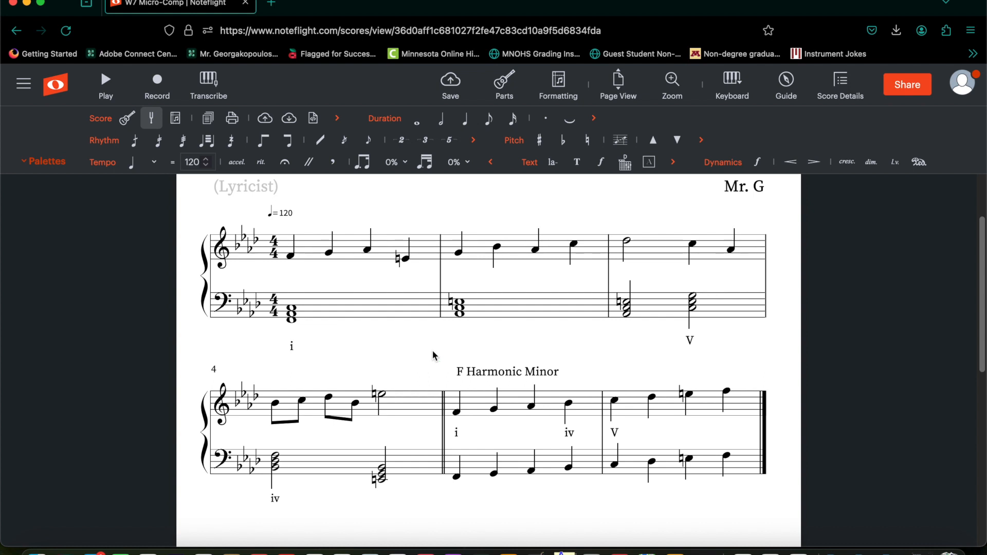
pyautogui.click(292, 258)
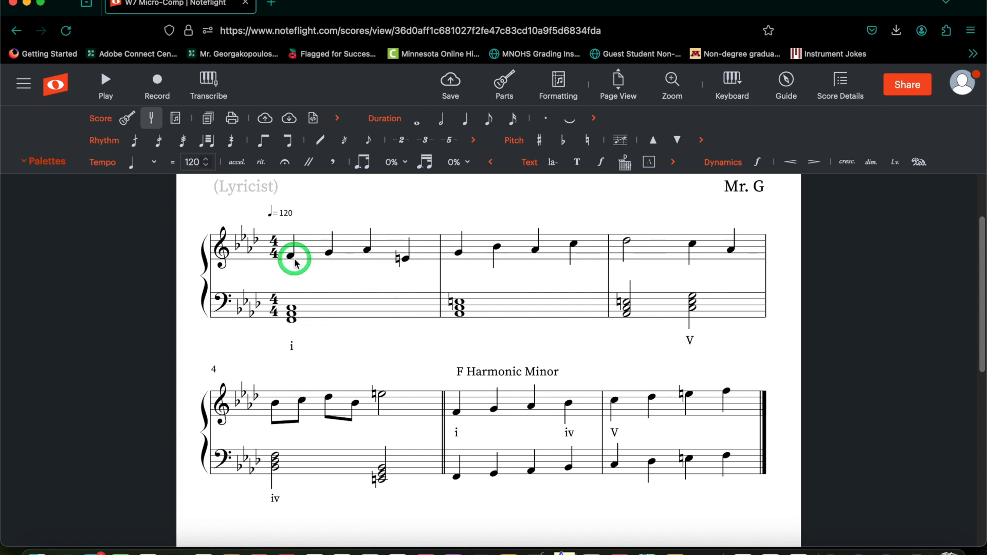
pyautogui.click(291, 318)
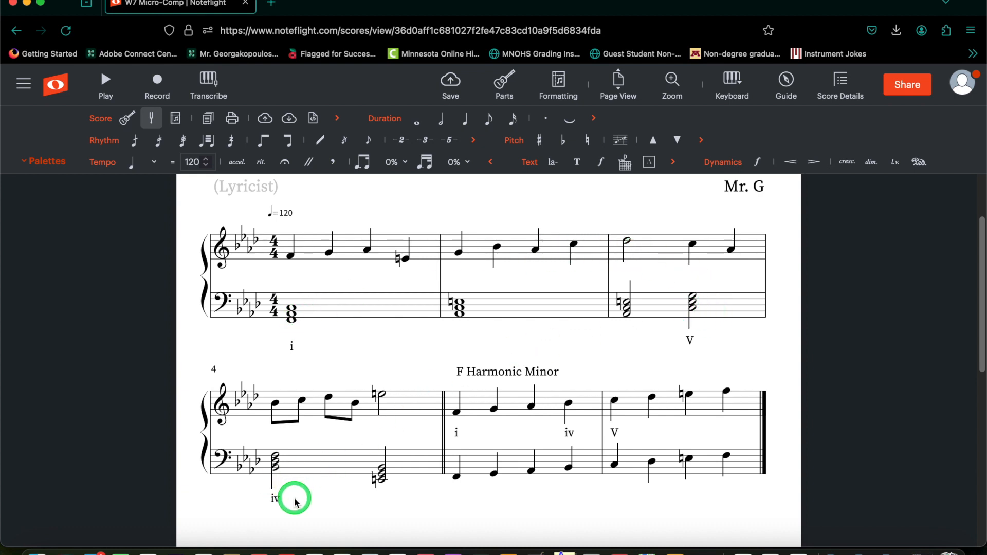
pyautogui.moveTo(511, 353)
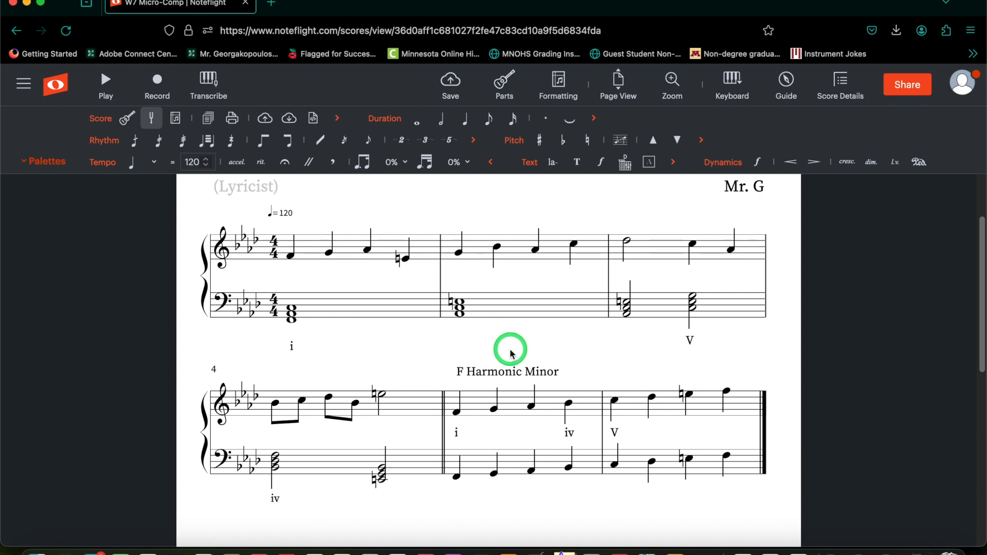
pyautogui.moveTo(510, 353)
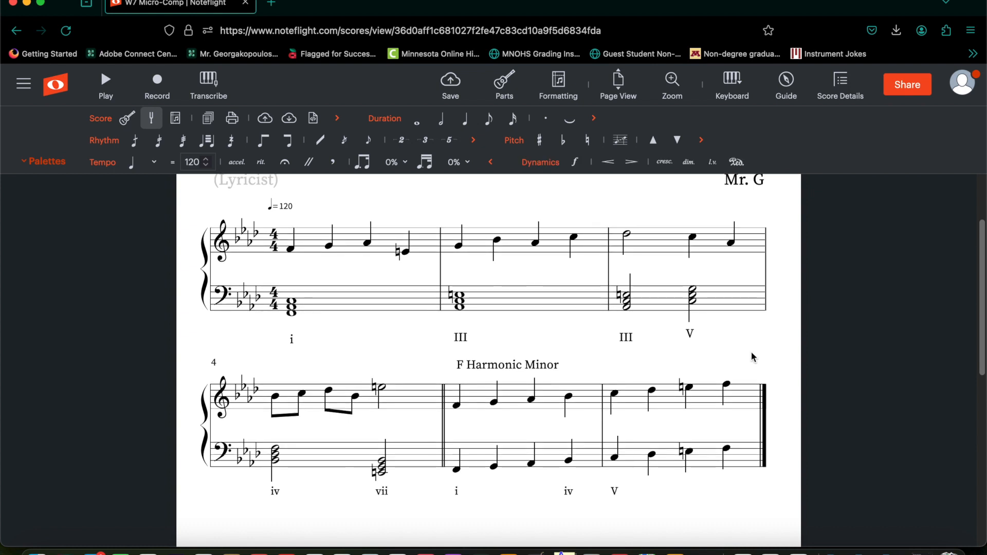
# Finish entering the III, III and vii chord labels under the bass staff
pyautogui.click(458, 452)
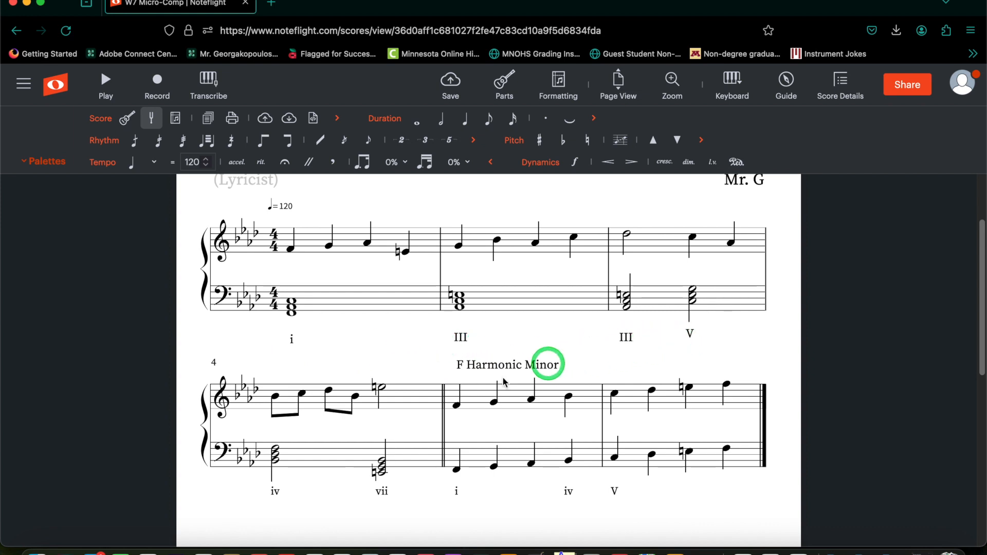
pyautogui.moveTo(455, 514)
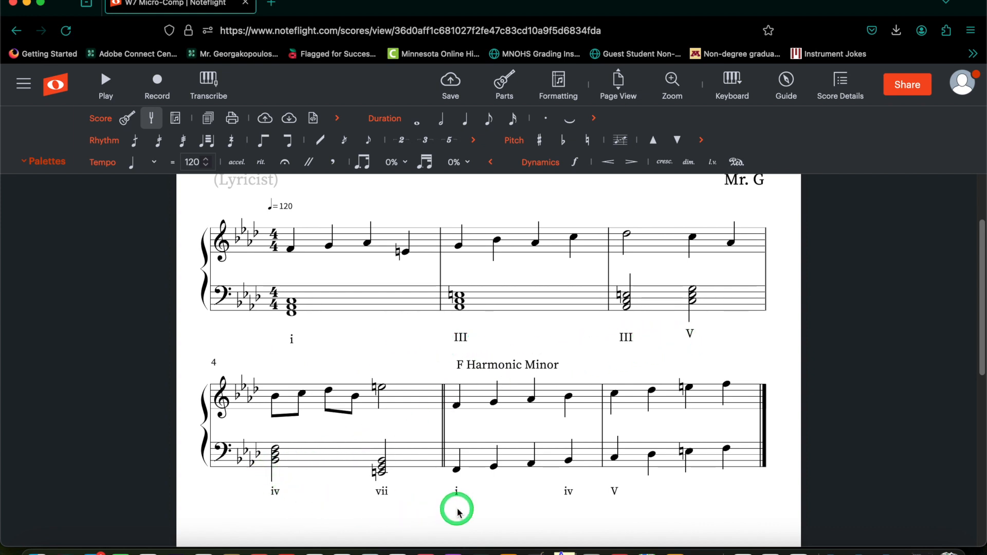
pyautogui.moveTo(468, 443)
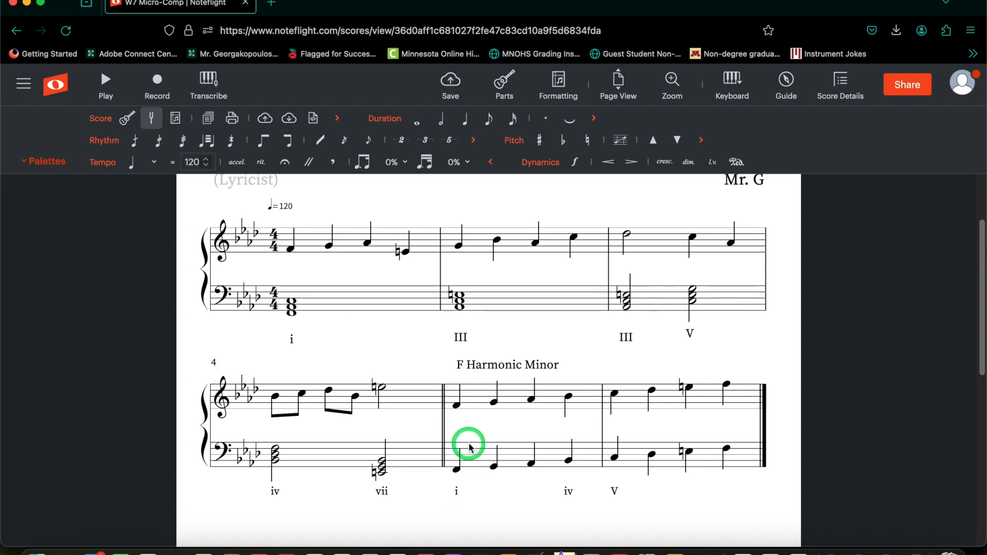
pyautogui.moveTo(44, 145)
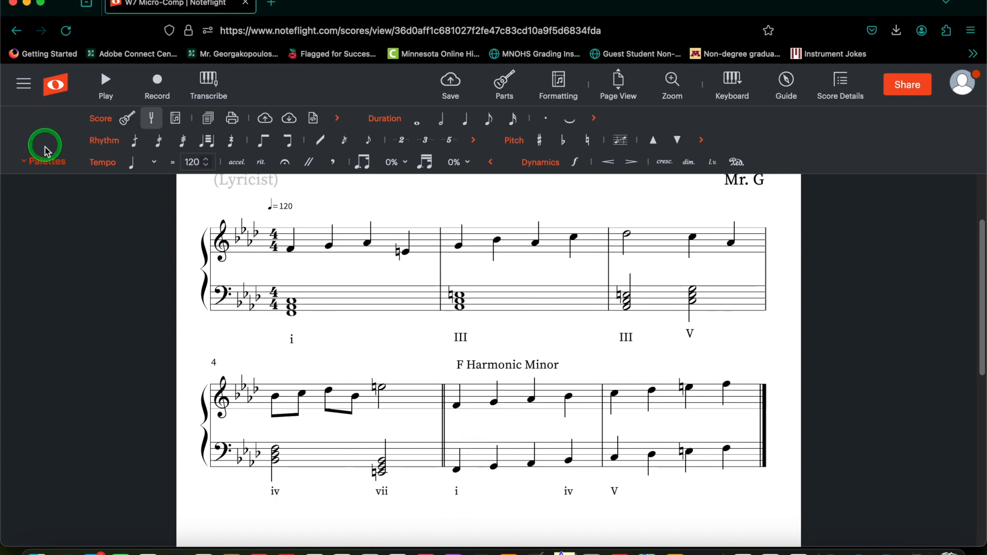
pyautogui.click(44, 147)
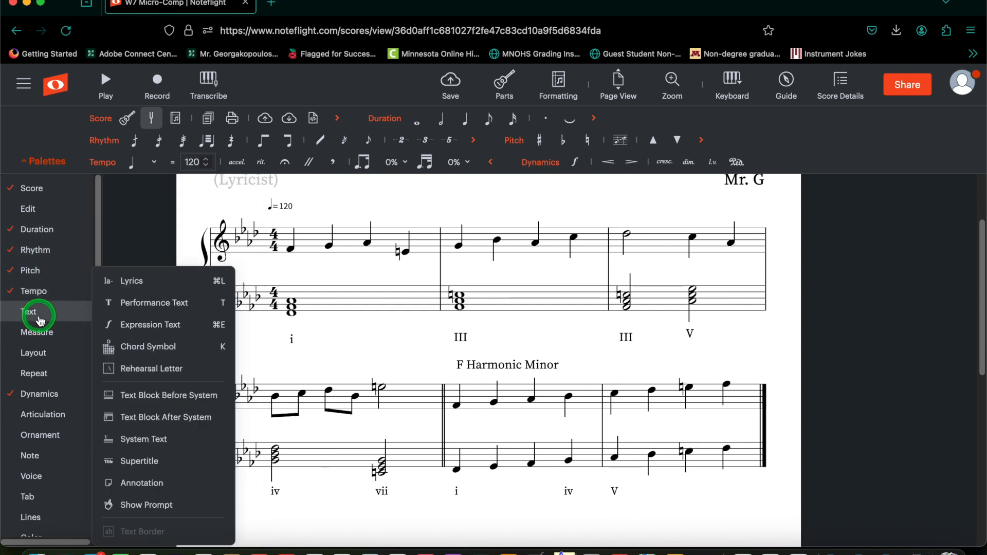
pyautogui.moveTo(149, 281)
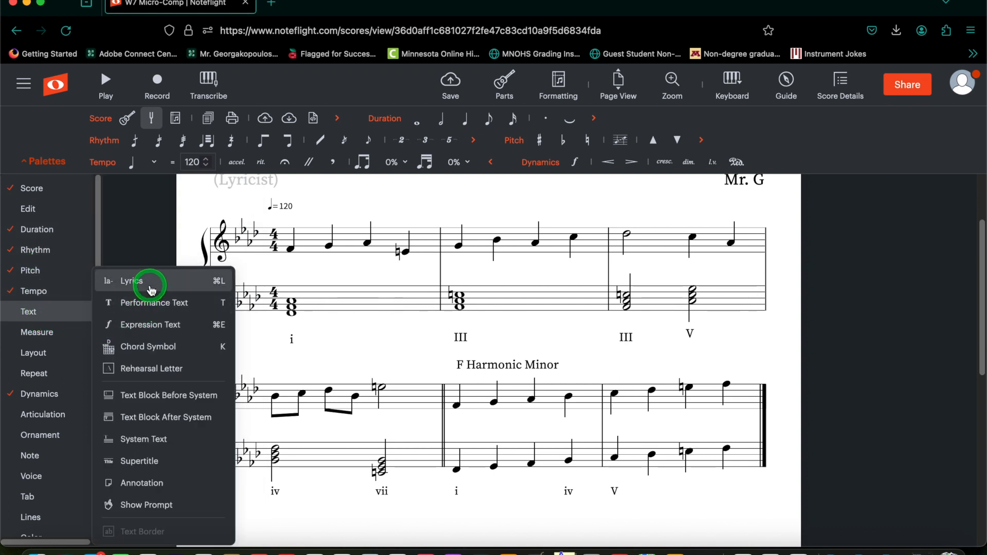
pyautogui.moveTo(561, 471)
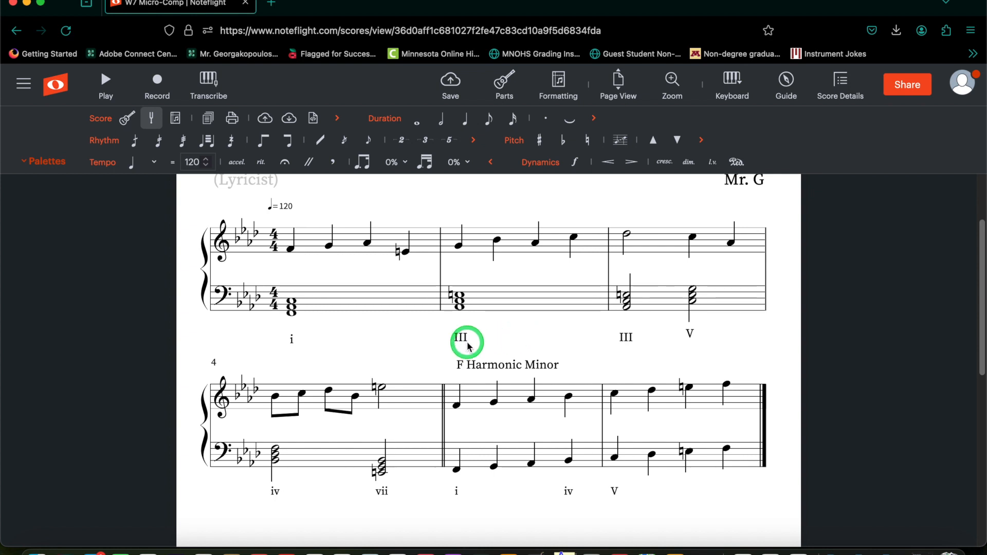
# Transpose measure 4's last bass chord up and start retyping its vii label as 'i'
pyautogui.click(441, 463)
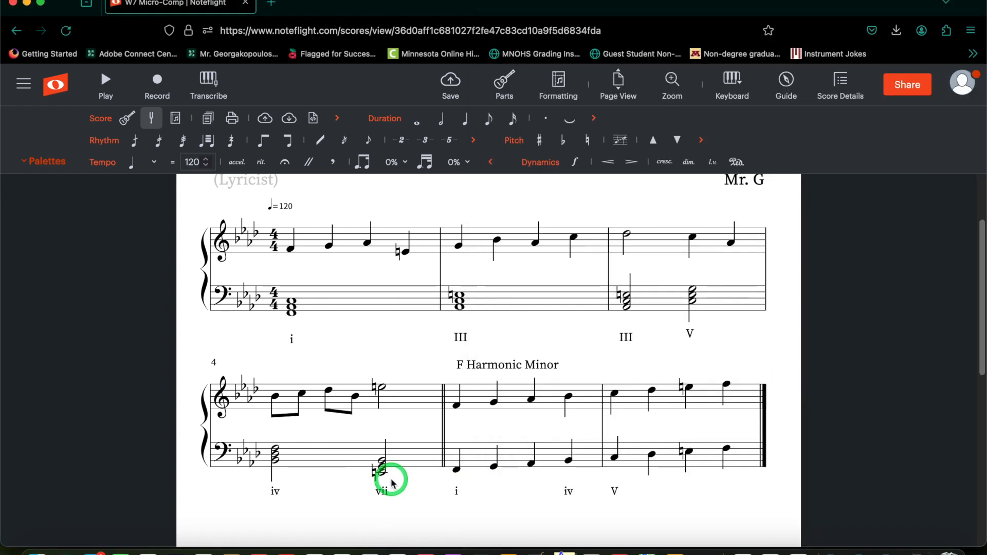
pyautogui.click(380, 471)
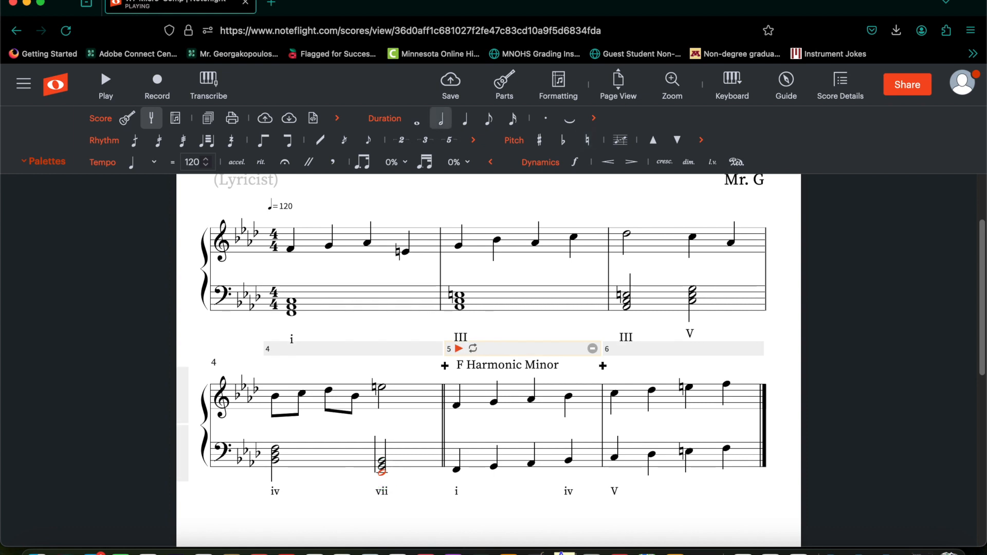
pyautogui.click(381, 467)
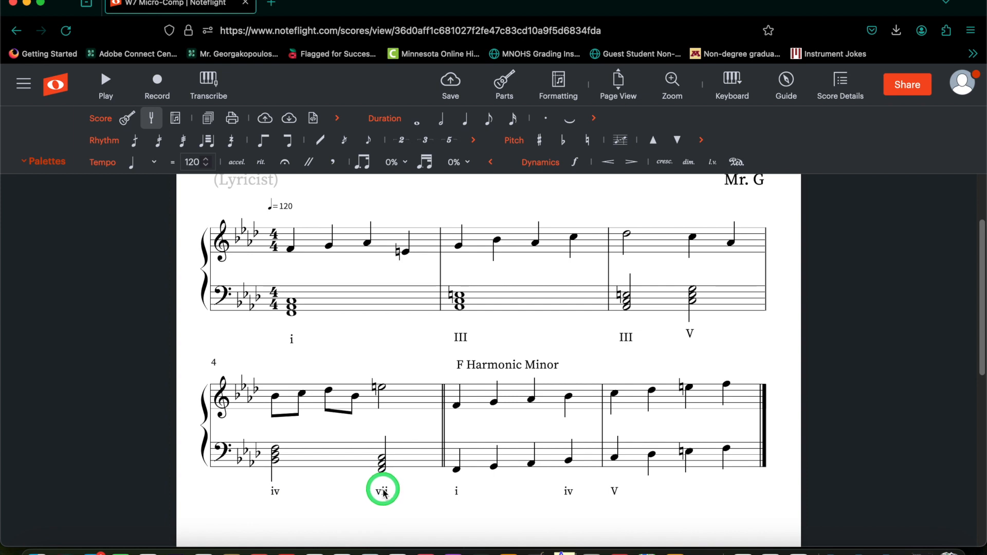
pyautogui.click(382, 490)
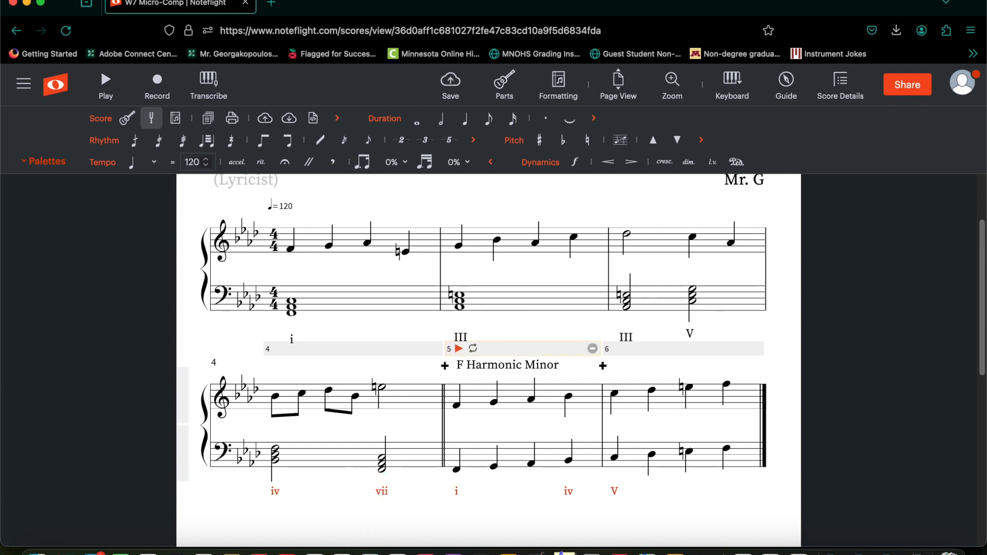
pyautogui.click(381, 492)
pyautogui.write('i')
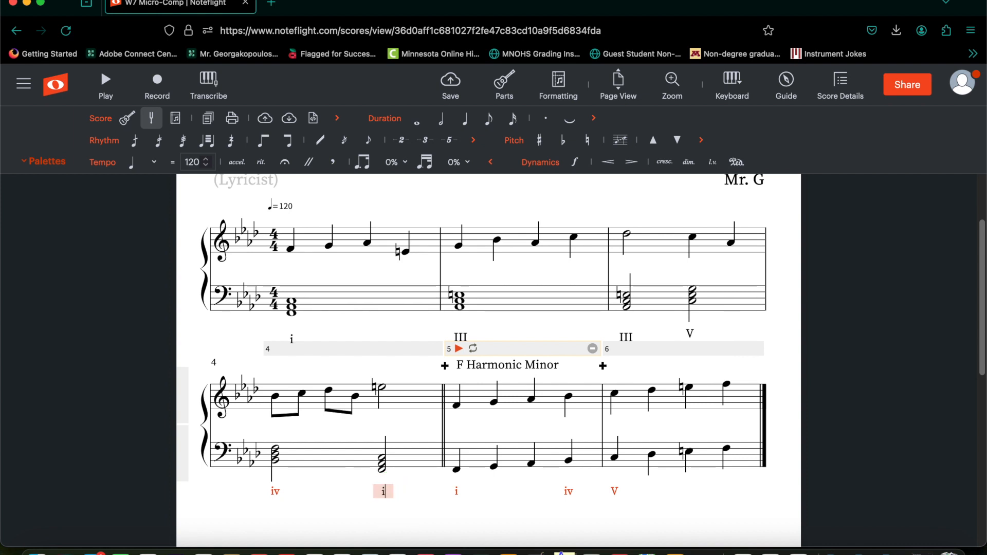
pyautogui.click(419, 497)
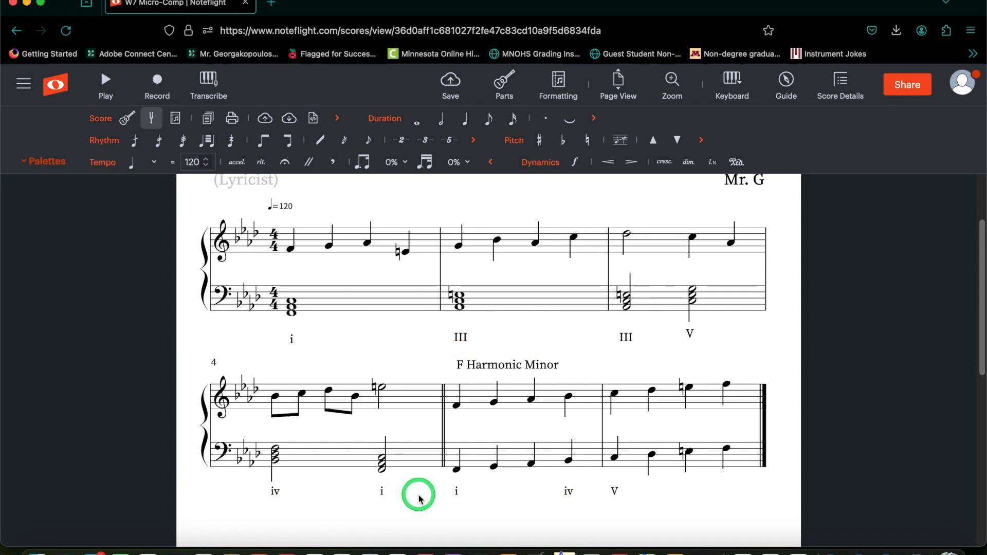
pyautogui.moveTo(382, 387)
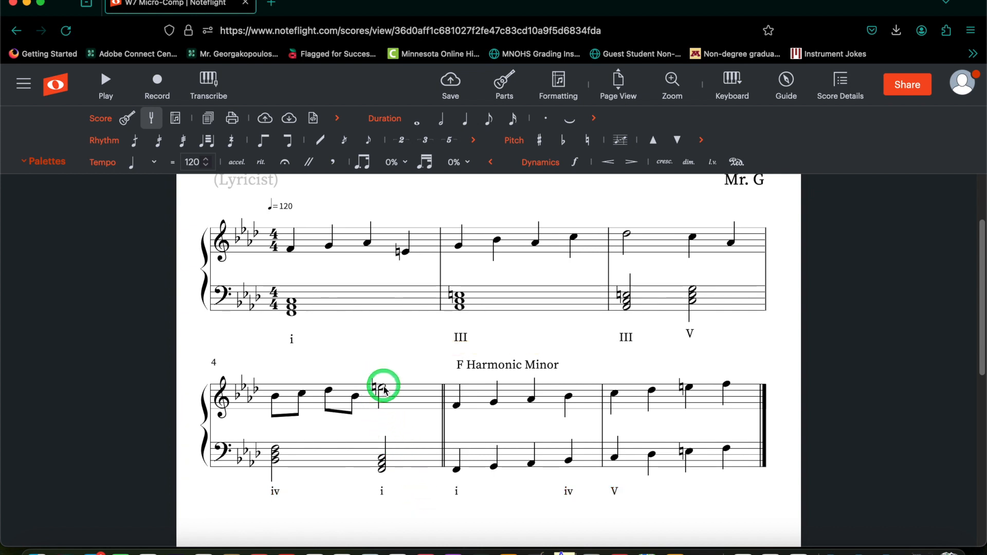
pyautogui.click(383, 387)
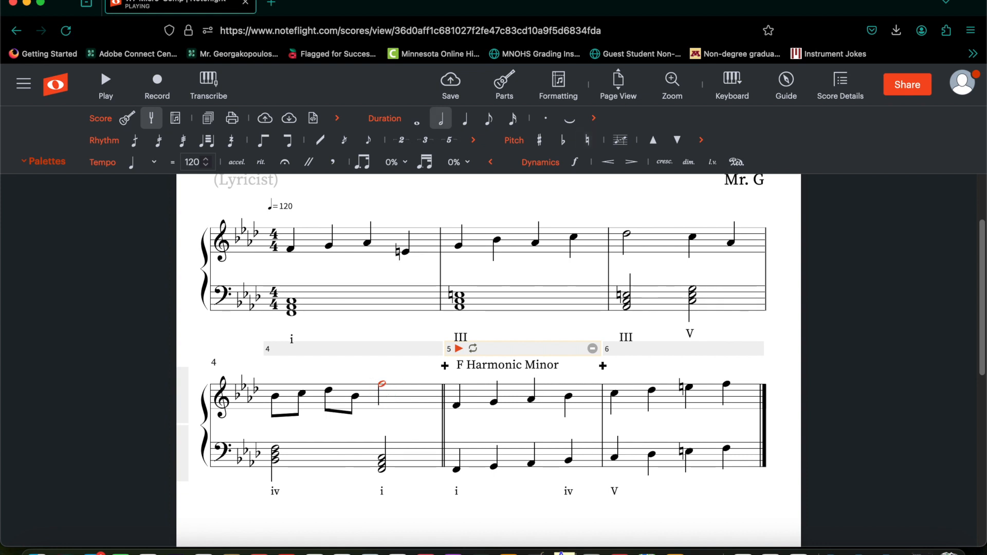
pyautogui.click(415, 438)
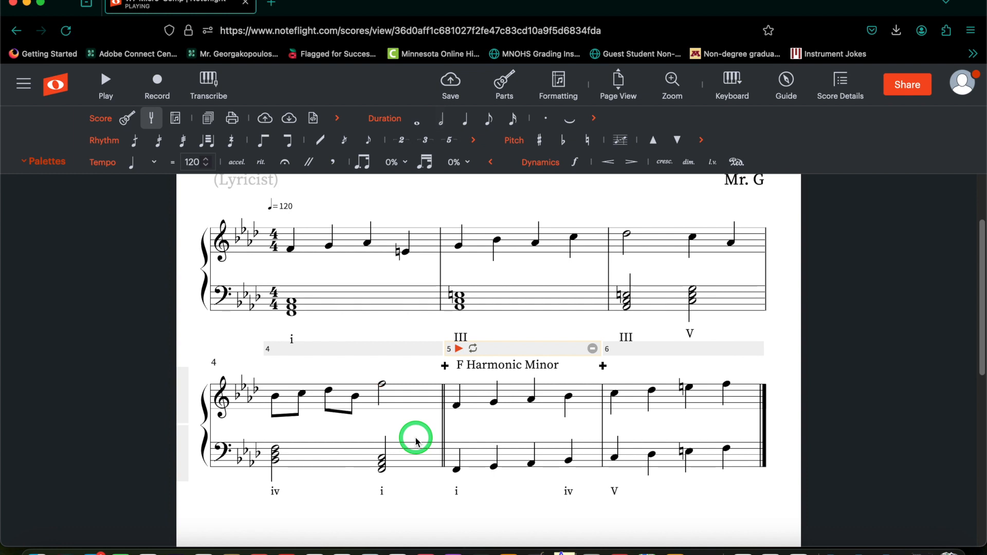
pyautogui.moveTo(415, 441)
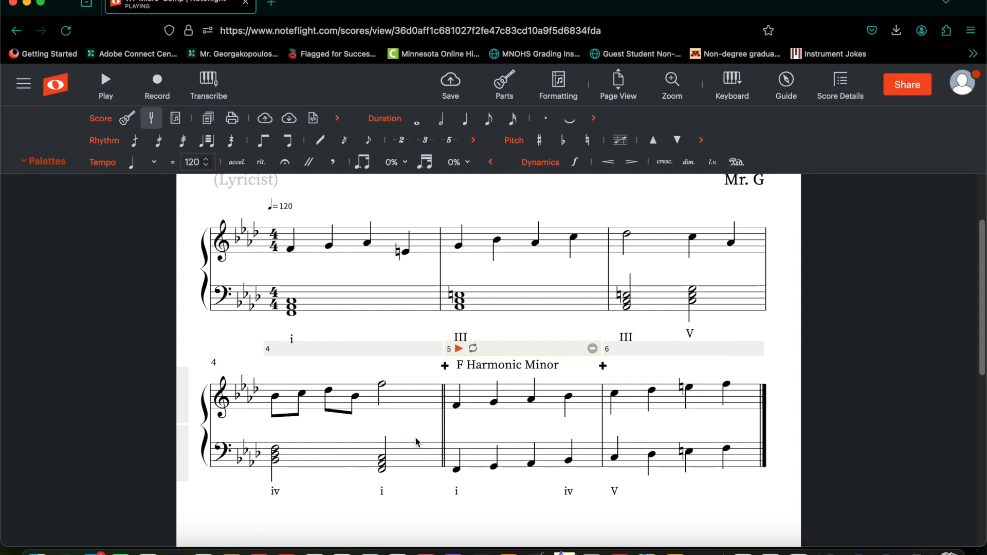
pyautogui.click(411, 468)
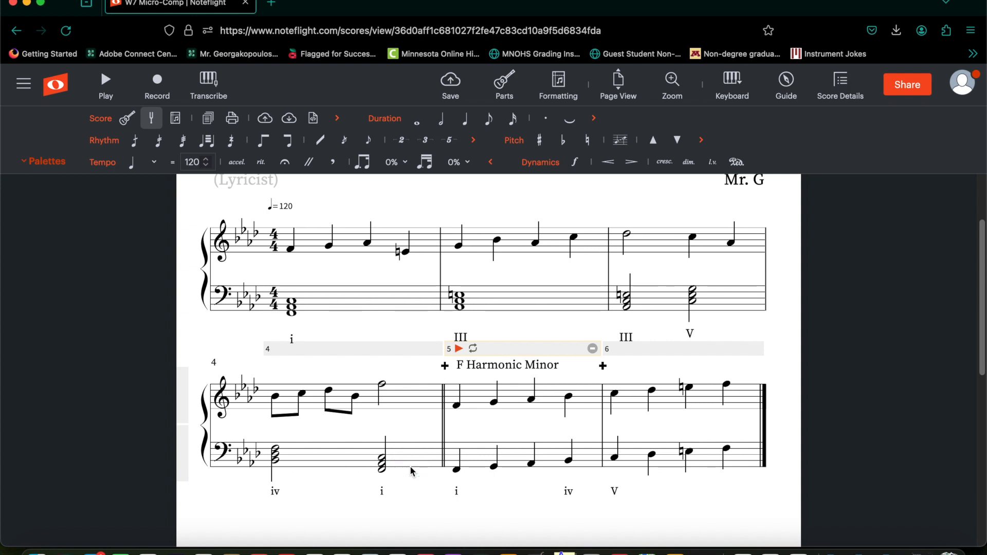
# Tile Noteflight on the left and the Week 7 Chord Progressions document on the right
pyautogui.click(667, 430)
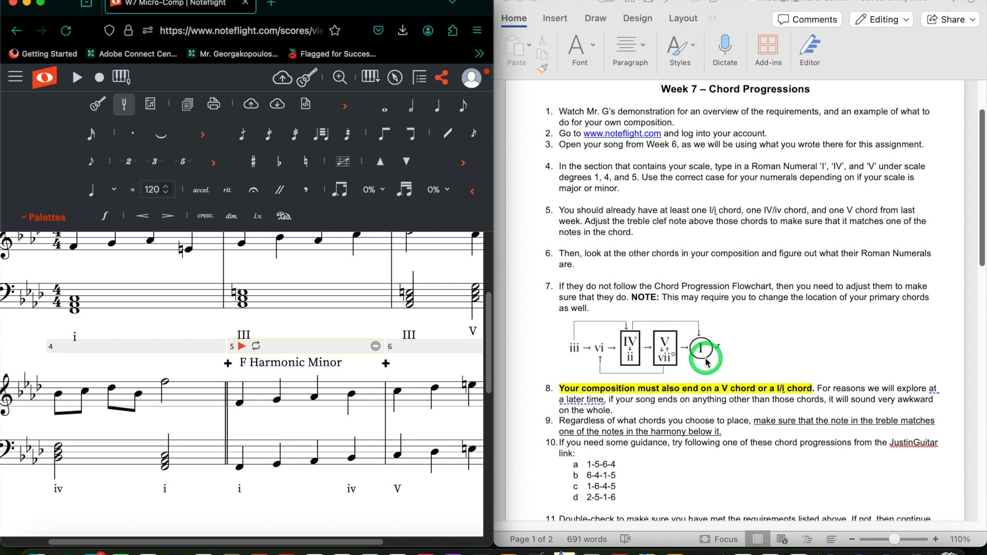
pyautogui.moveTo(293, 334)
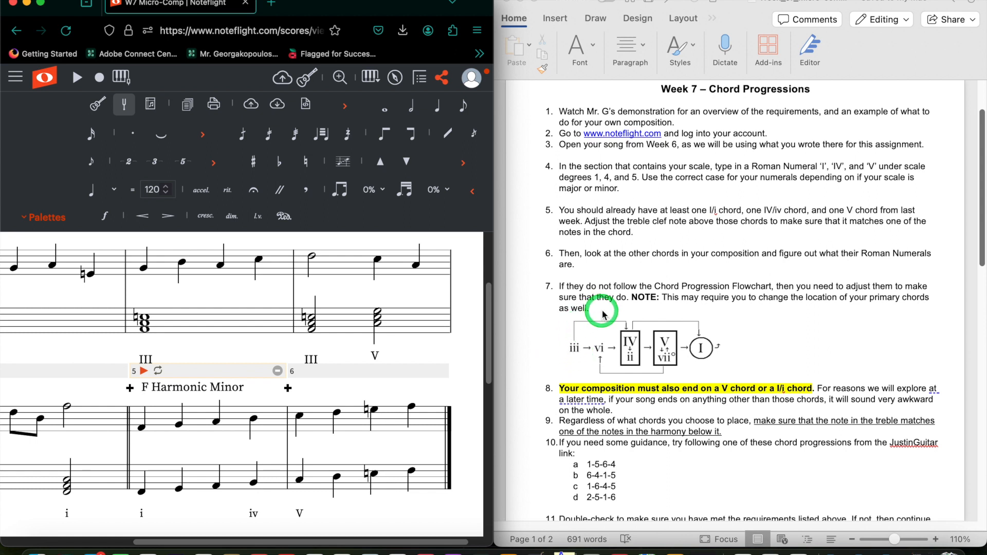
pyautogui.moveTo(633, 356)
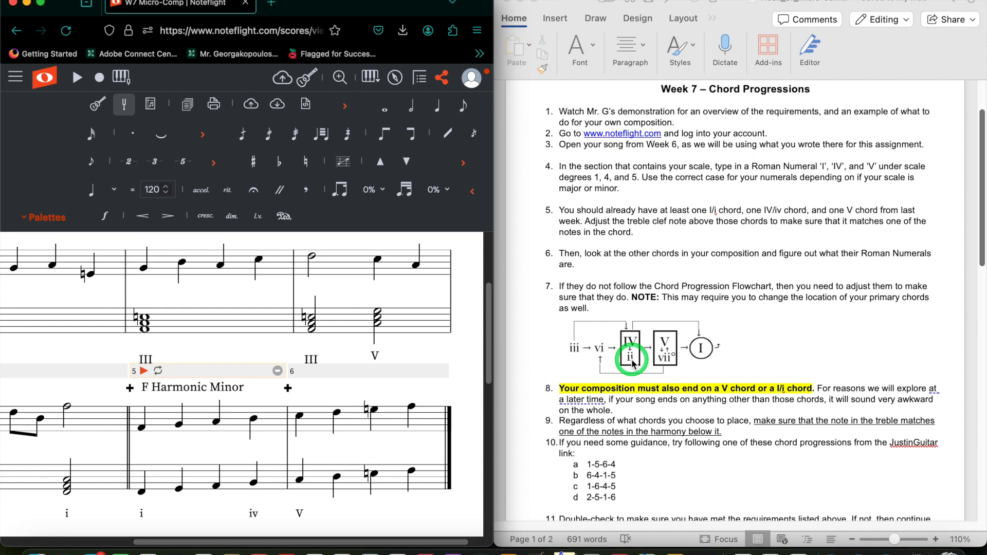
pyautogui.moveTo(551, 360)
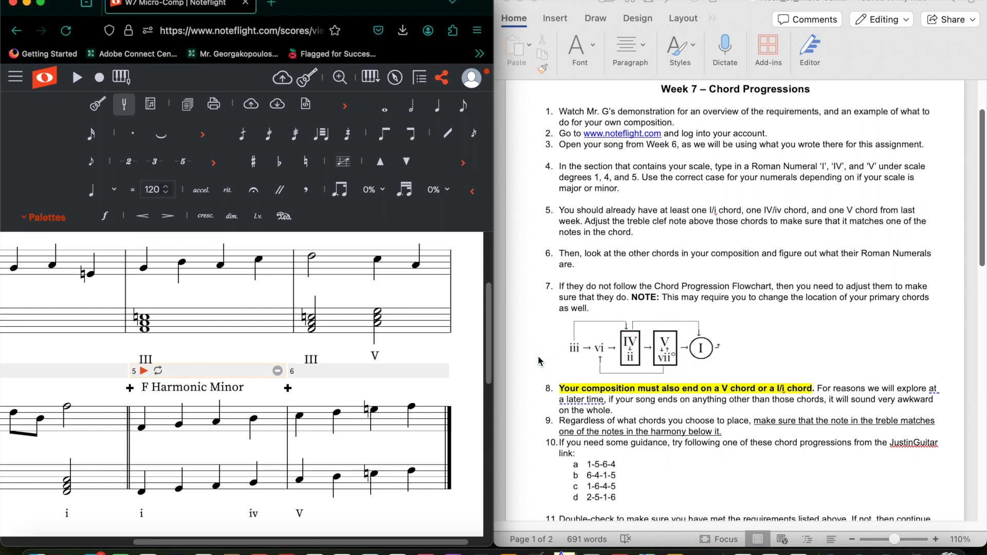
pyautogui.click(315, 331)
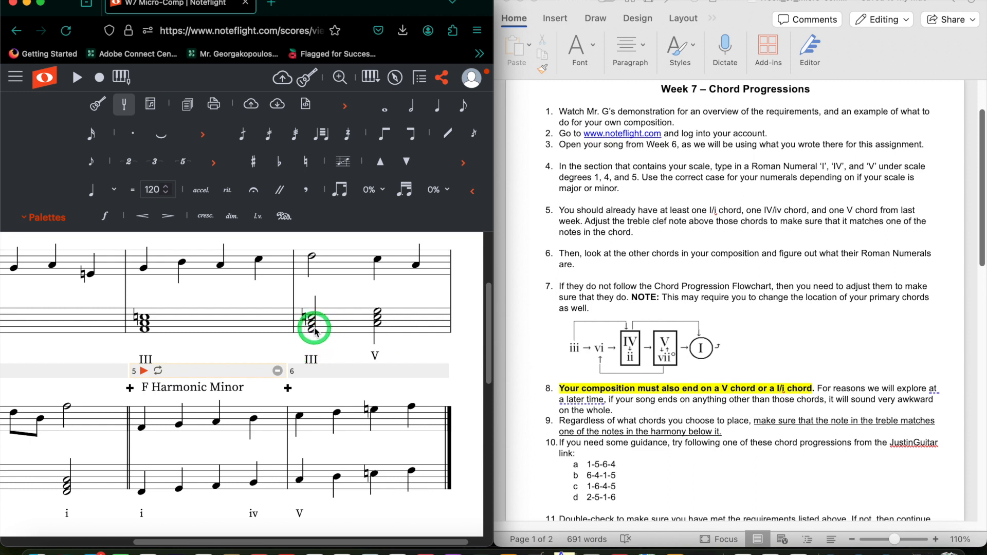
pyautogui.moveTo(573, 346)
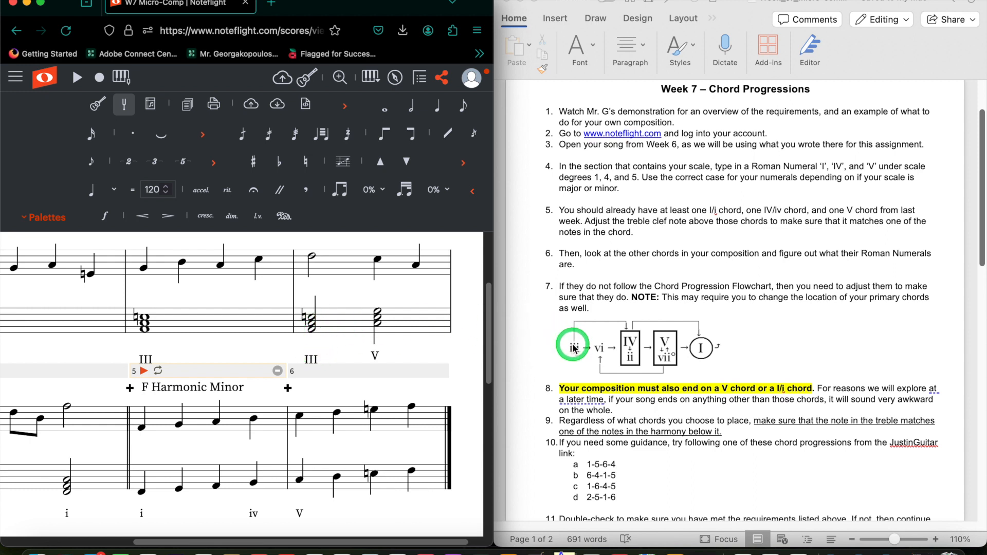
pyautogui.moveTo(629, 346)
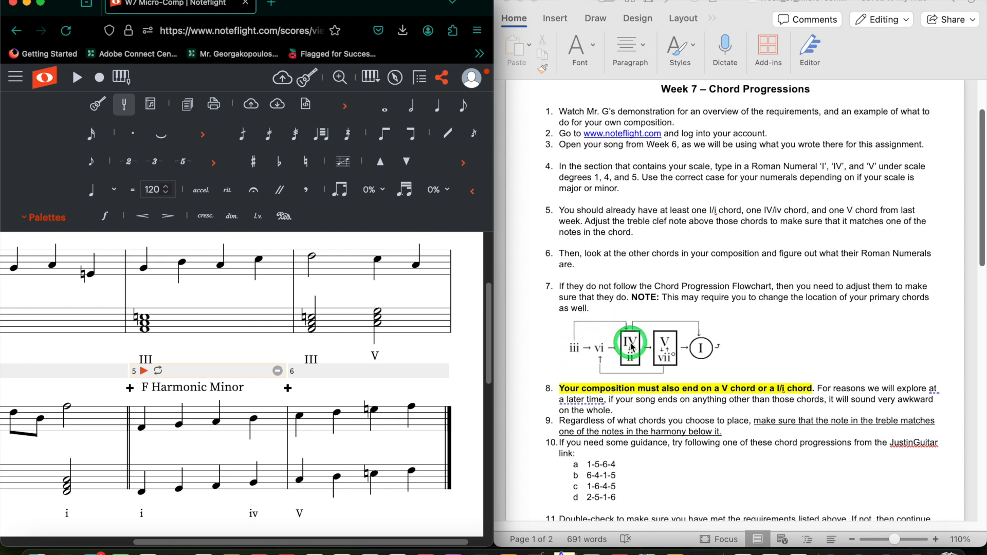
pyautogui.moveTo(598, 348)
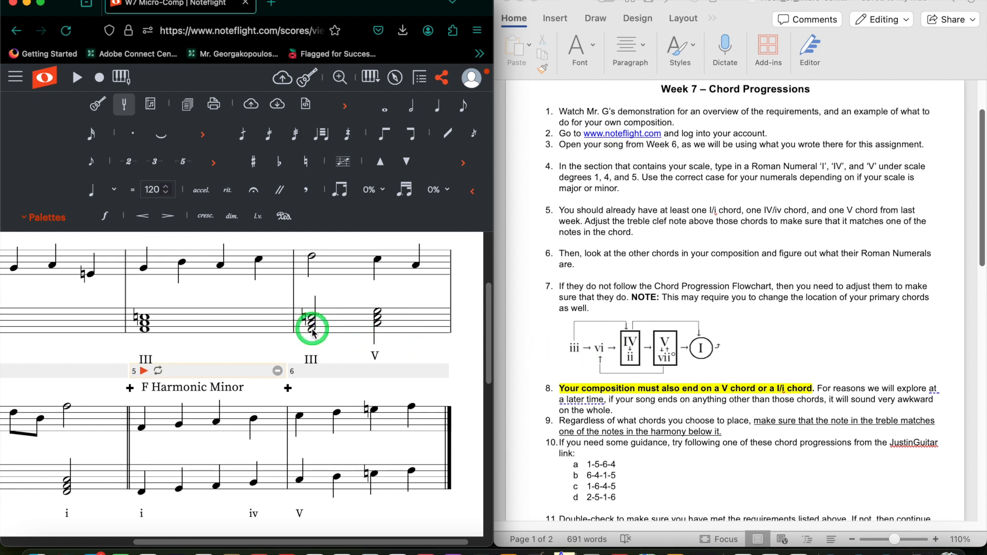
# Move measure 3's first bass chord notes to form iv and edit its III label to 'iv'
pyautogui.click(75, 77)
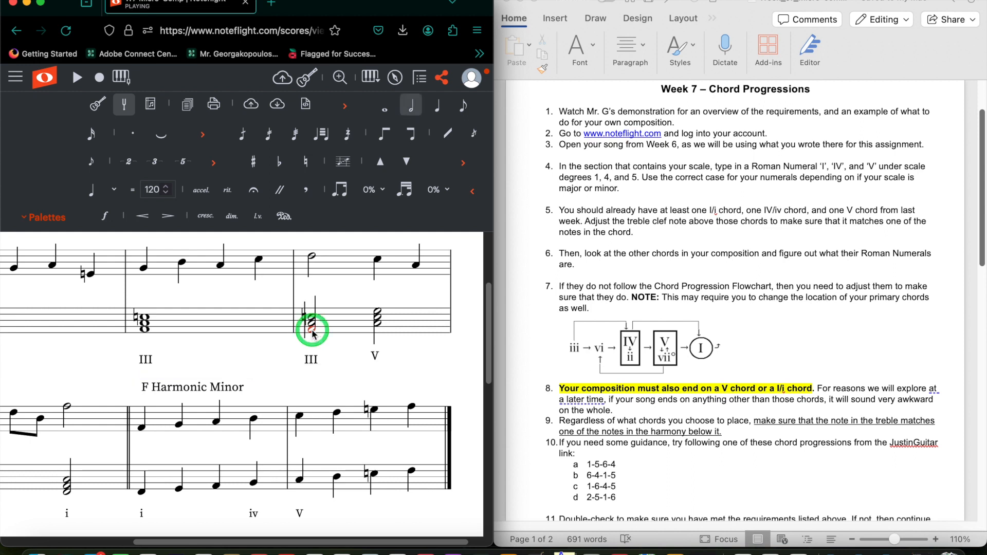
pyautogui.click(310, 321)
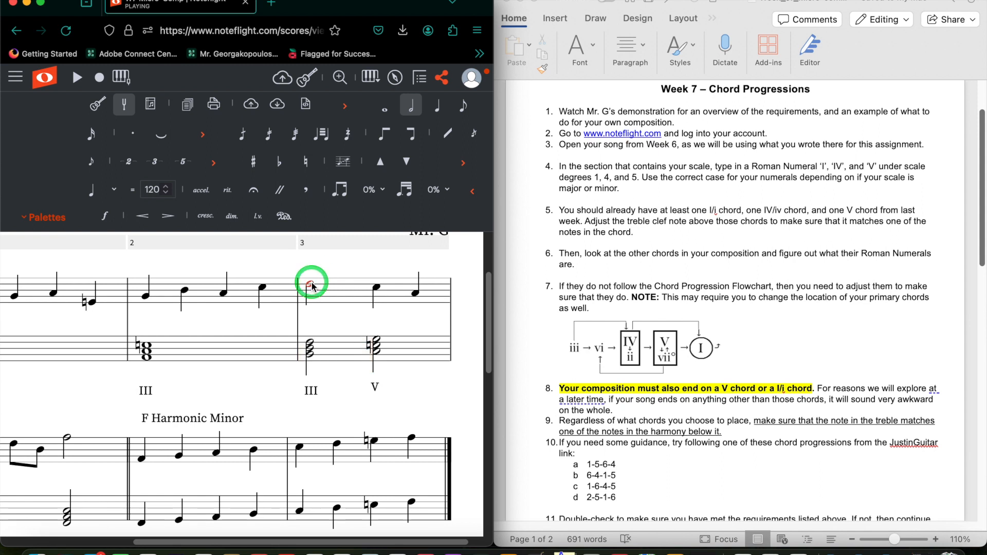
pyautogui.click(309, 354)
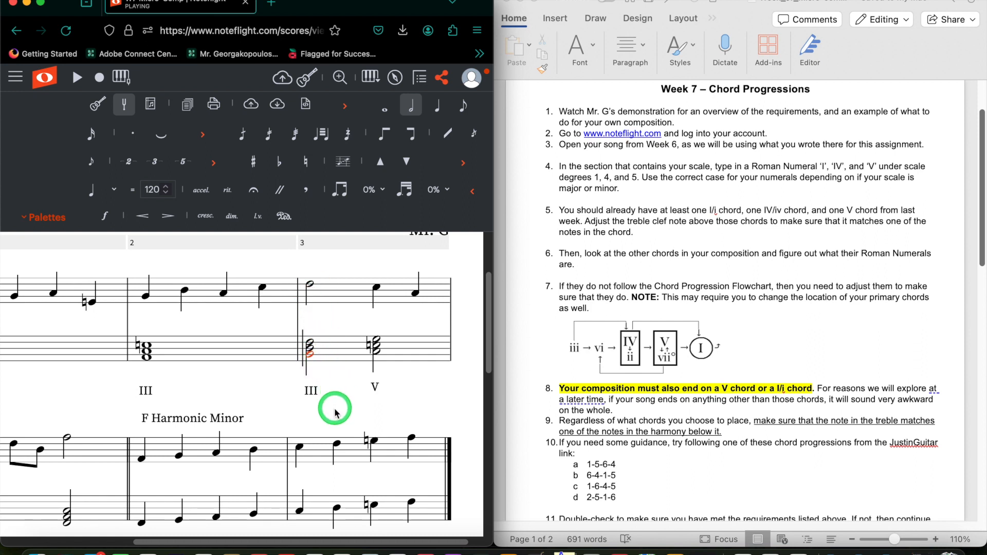
pyautogui.click(308, 353)
pyautogui.write('iv')
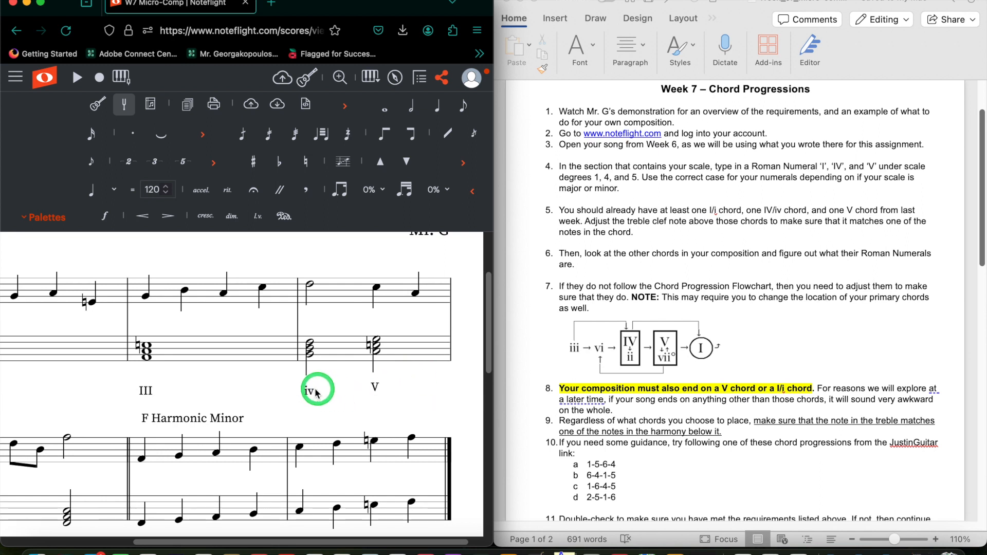
pyautogui.click(309, 390)
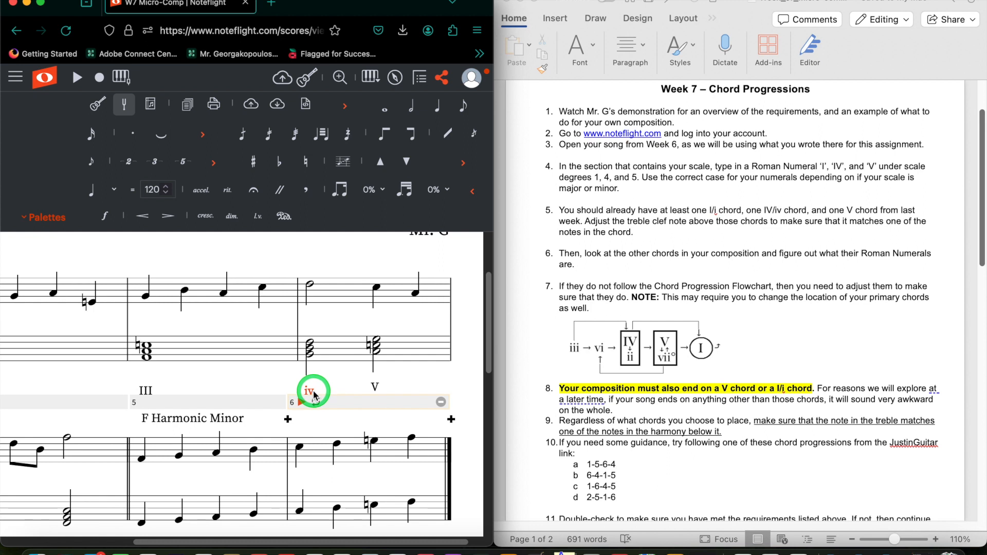
pyautogui.click(374, 387)
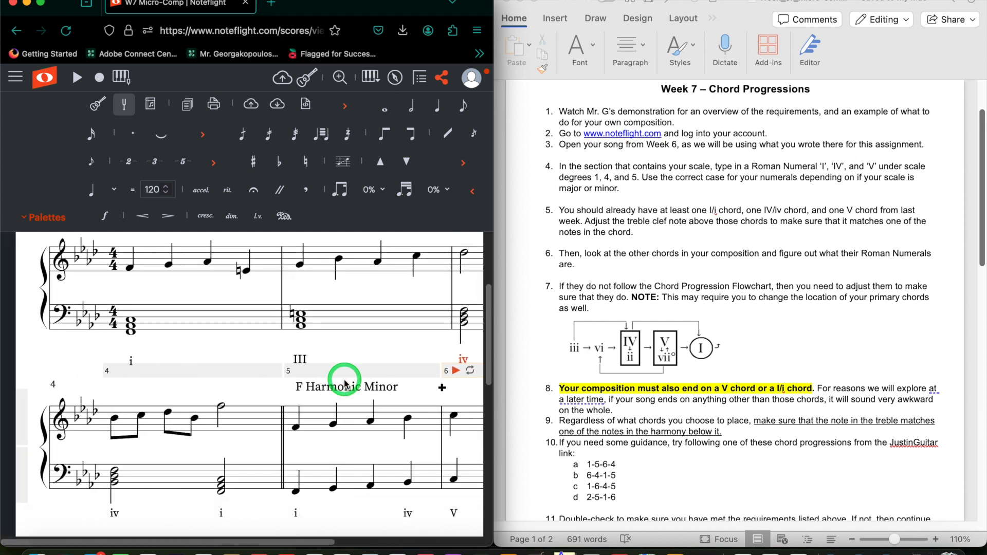
# Scroll back to measure 3 to reach beat 4 of the bass staff
pyautogui.scroll(-3)
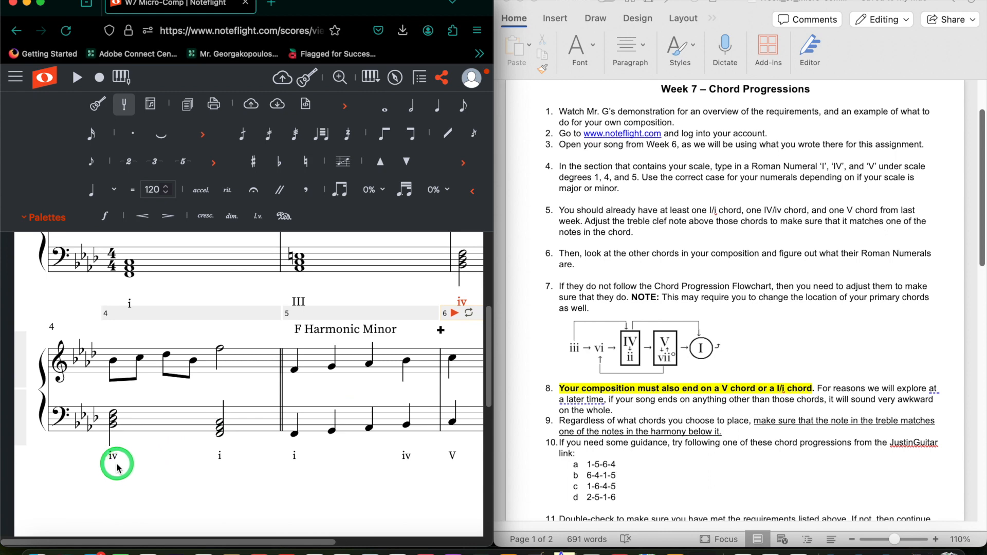
pyautogui.scroll(-3)
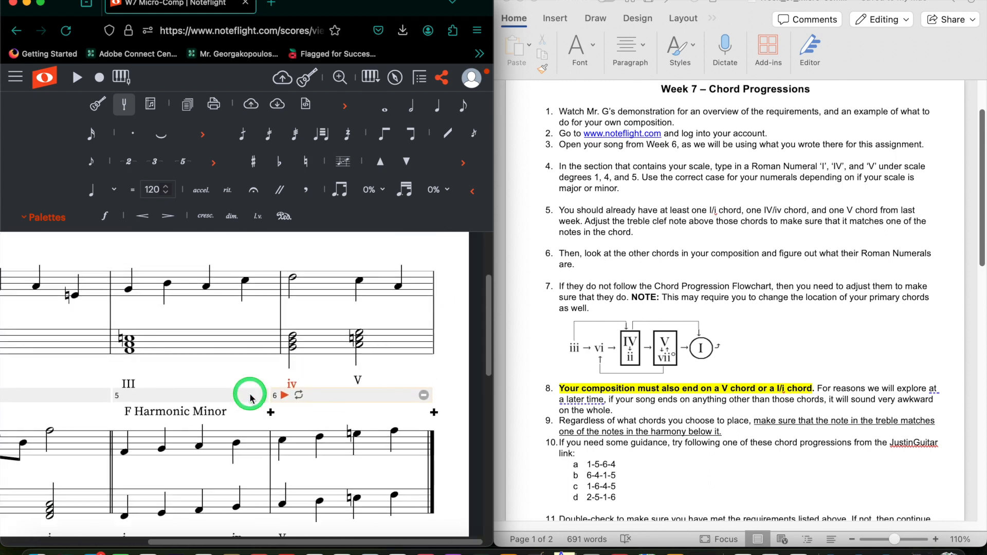
pyautogui.scroll(-3)
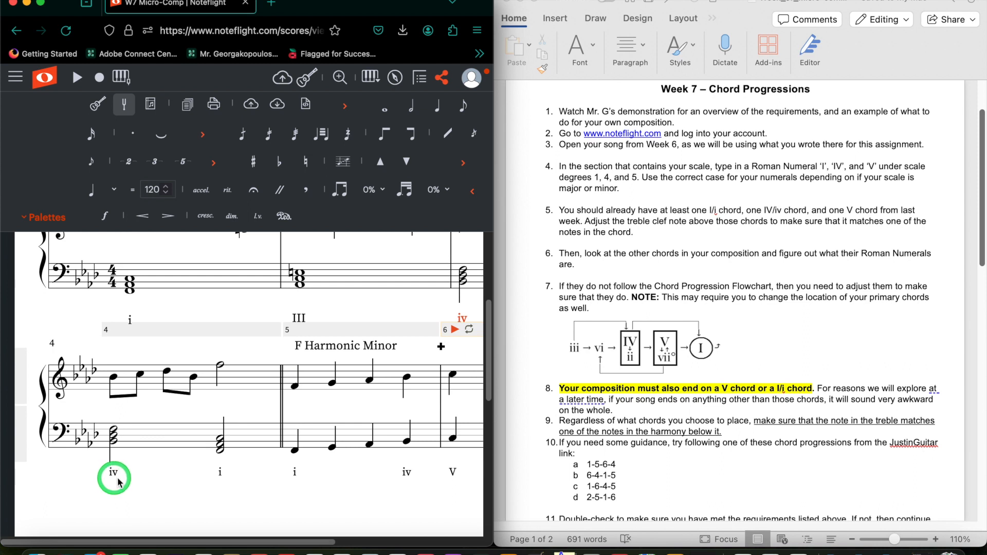
pyautogui.scroll(-3)
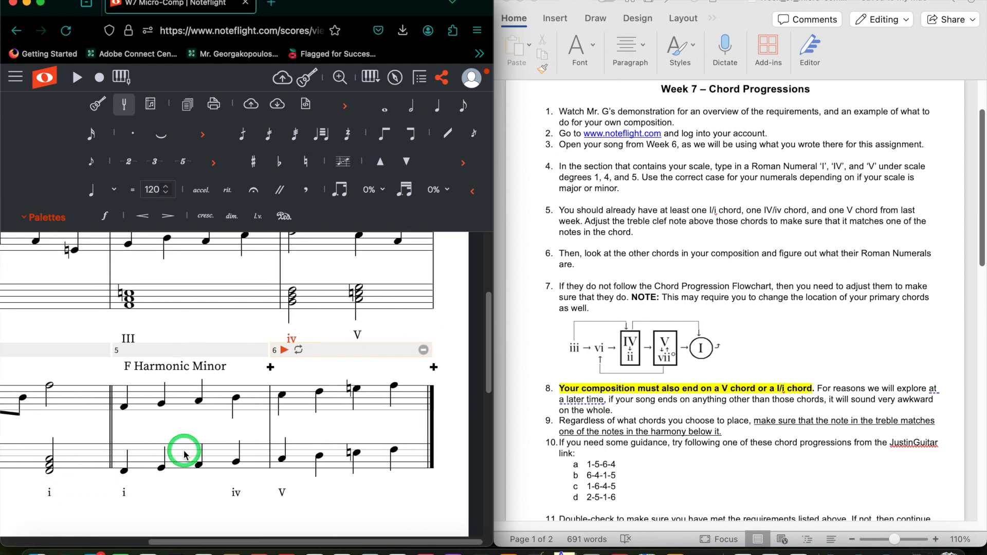
pyautogui.scroll(3)
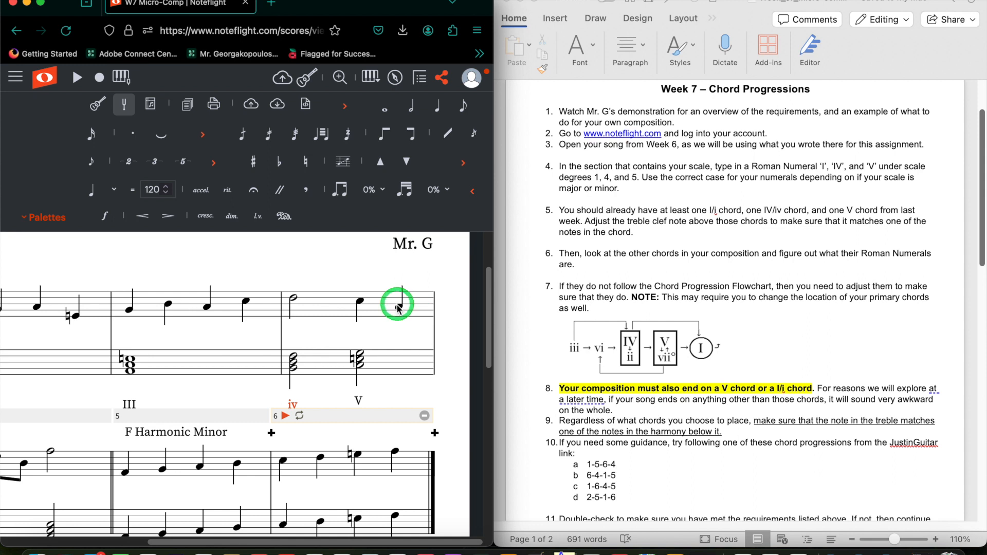
pyautogui.moveTo(406, 327)
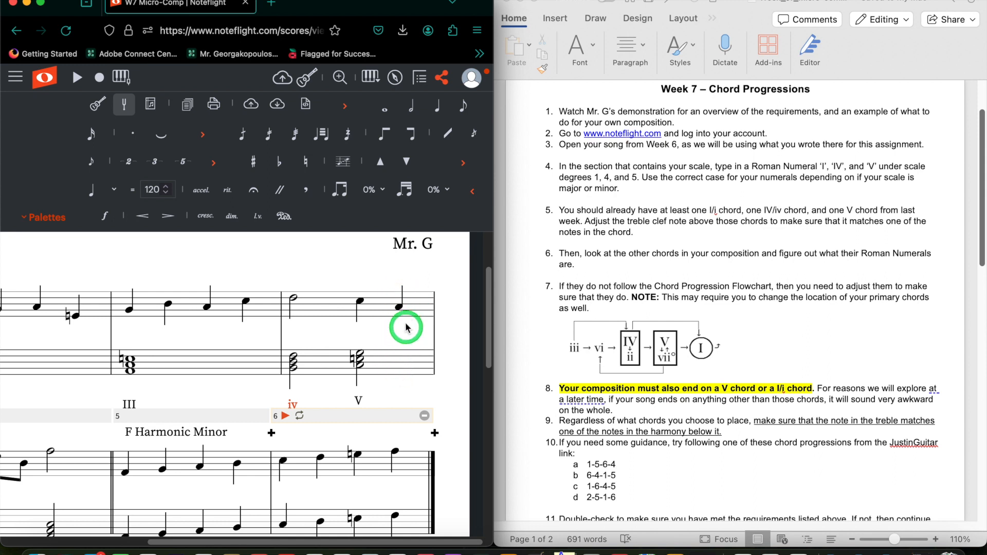
pyautogui.moveTo(401, 353)
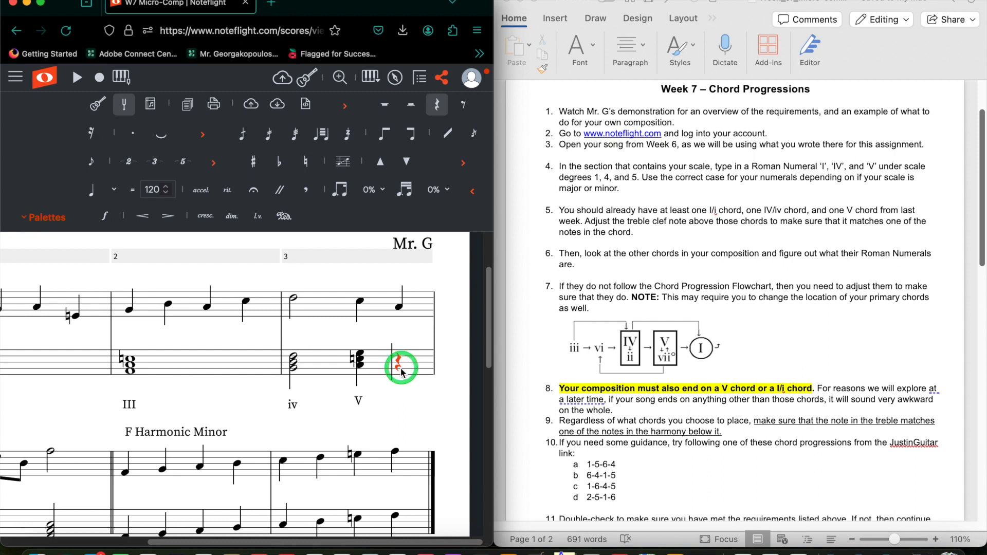
# Add the upper notes to the beat-4 bass chord in measure 3
pyautogui.click(297, 351)
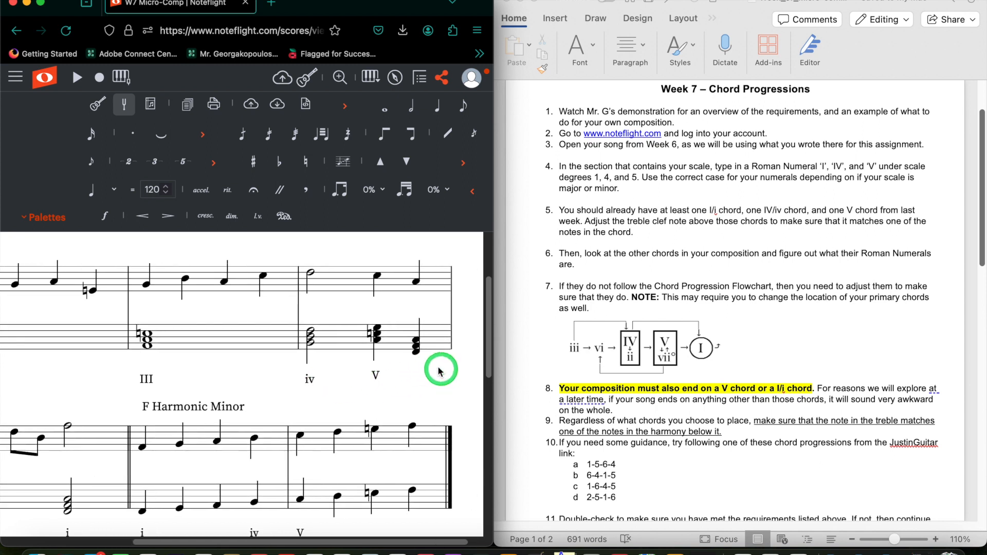
# Label measure 3's closing chord 'i' and zoom out to check all Roman numerals
pyautogui.click(76, 77)
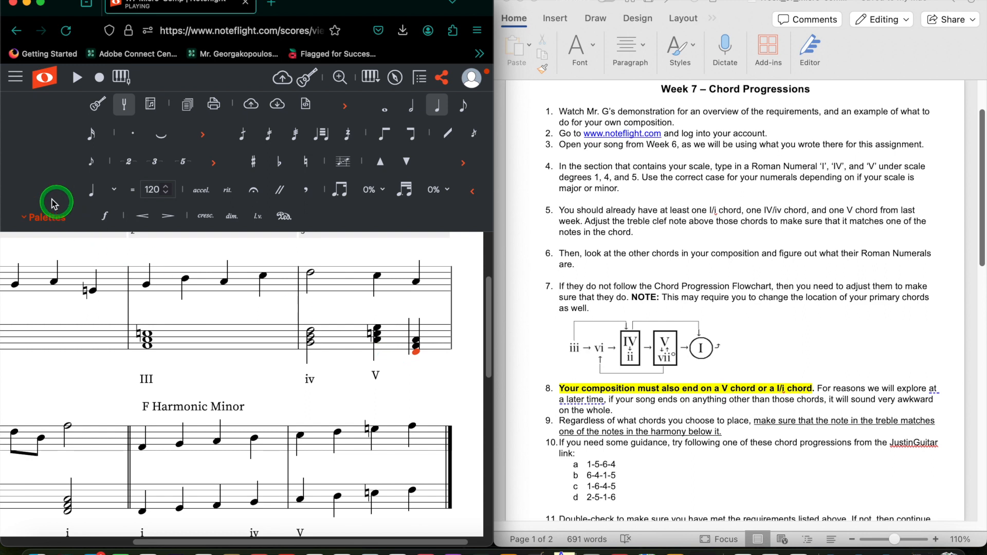
pyautogui.click(44, 216)
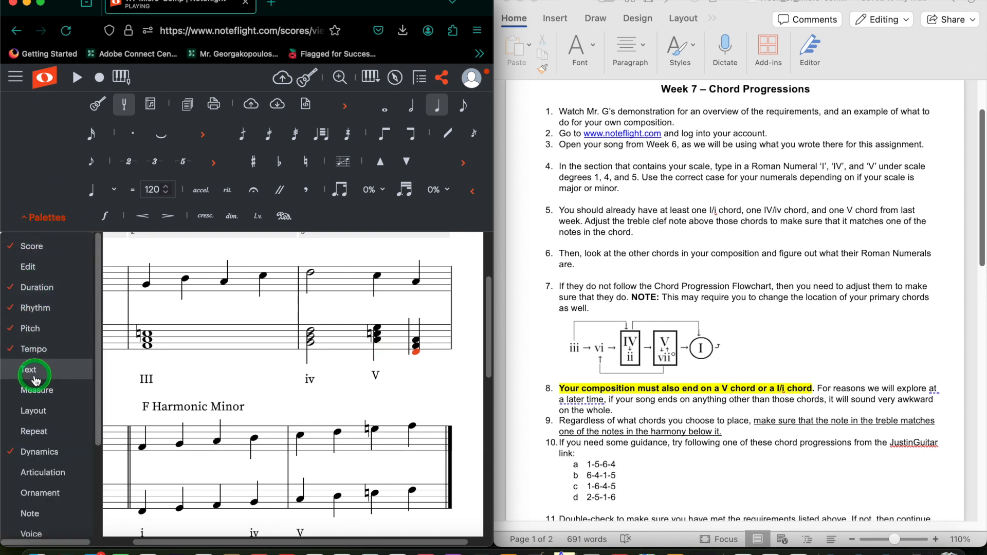
pyautogui.click(45, 217)
pyautogui.write('i')
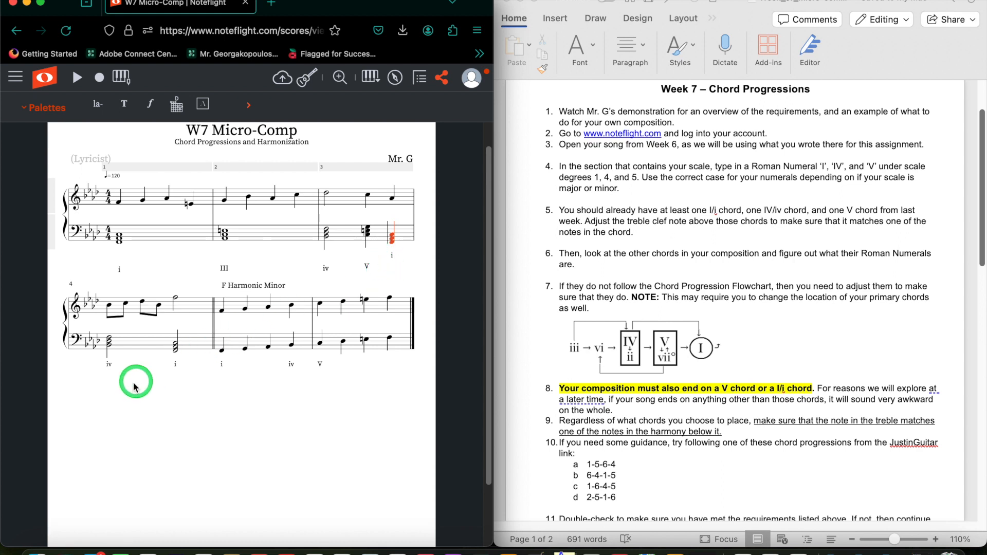
pyautogui.moveTo(186, 376)
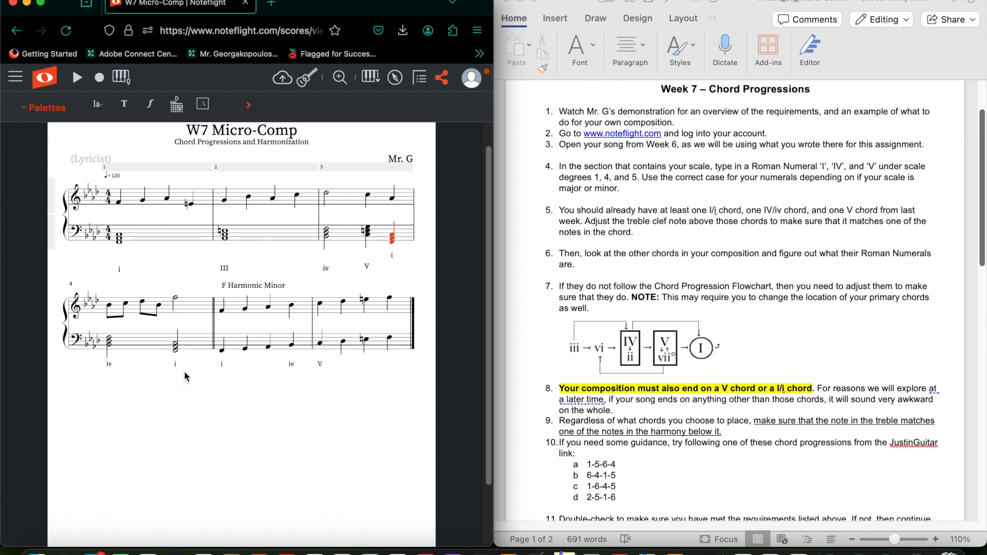
pyautogui.click(143, 228)
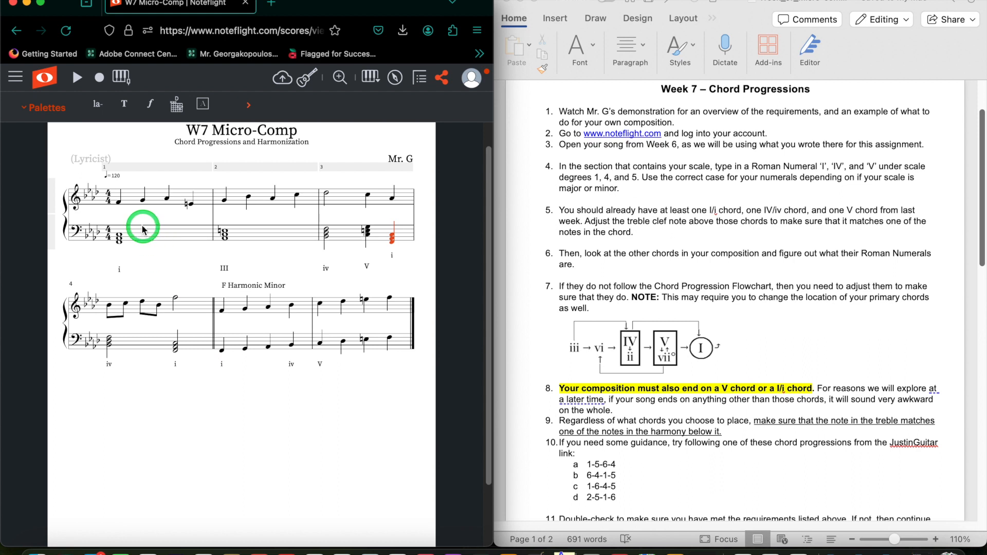
pyautogui.moveTo(120, 210)
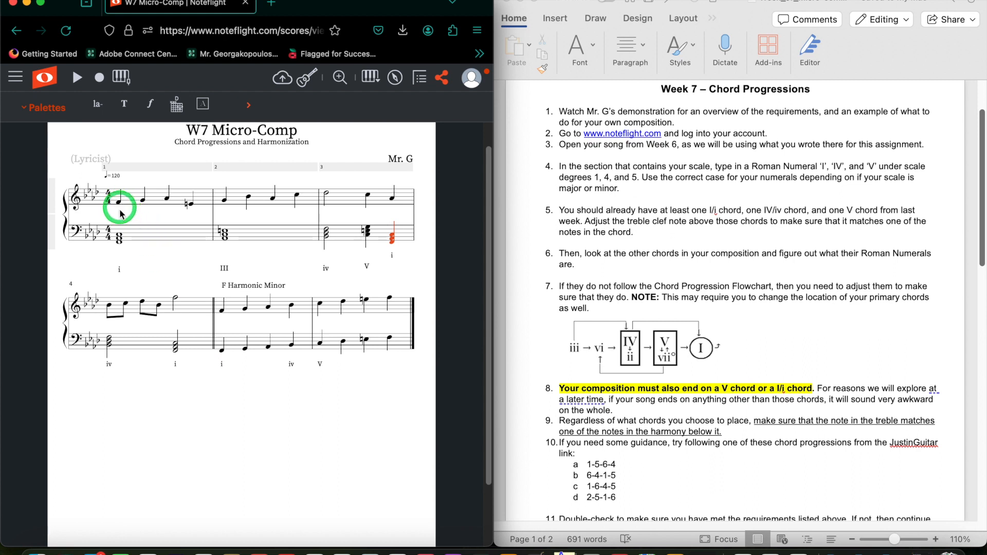
pyautogui.click(231, 238)
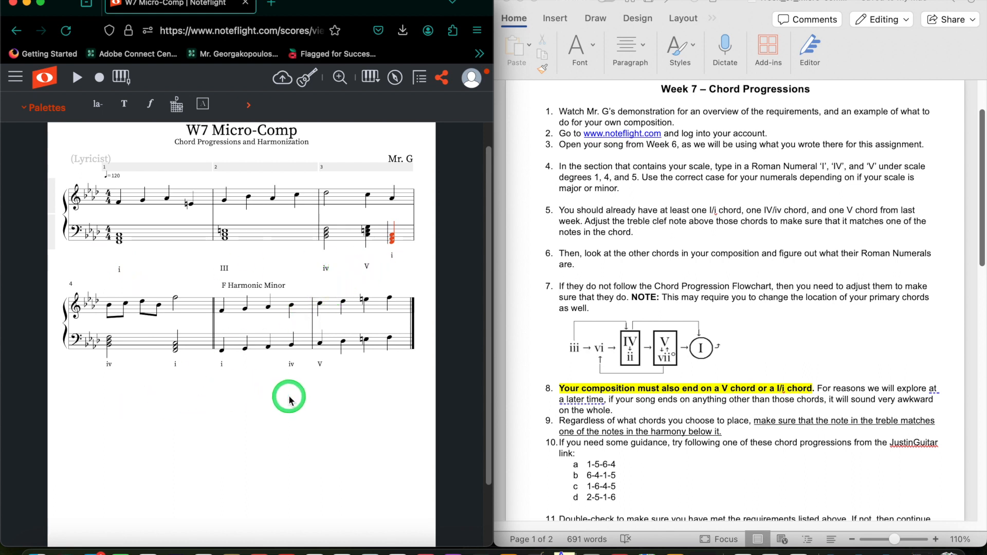
pyautogui.moveTo(231, 236)
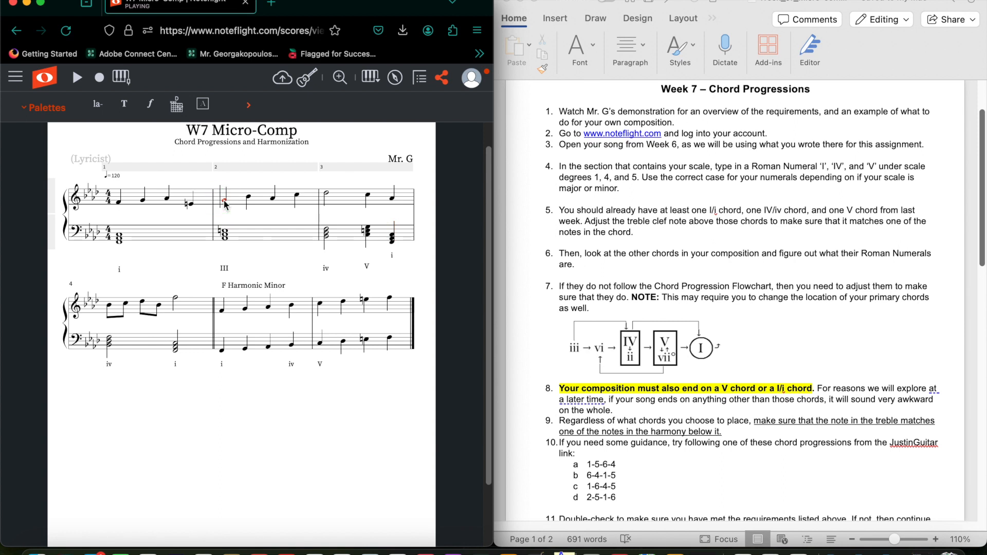
pyautogui.click(224, 198)
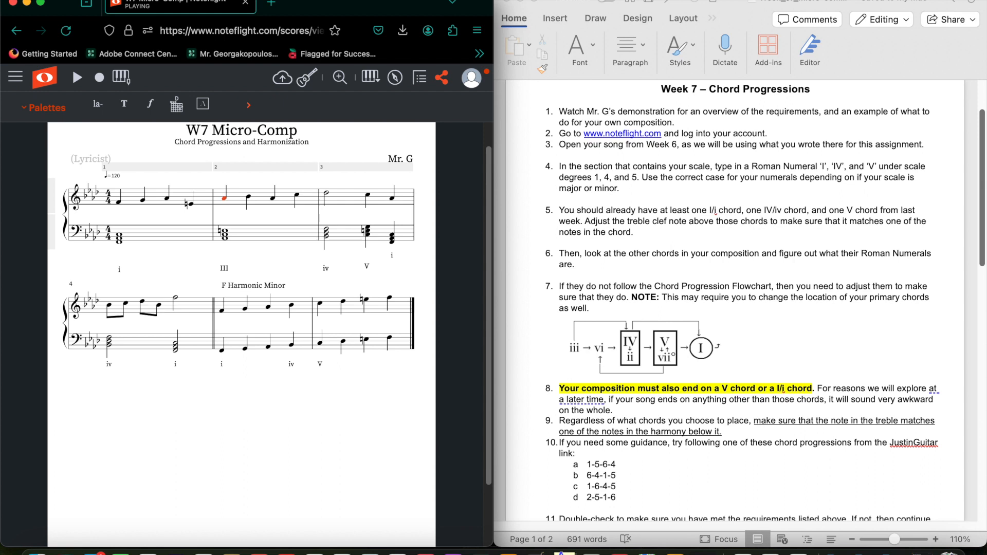
pyautogui.click(266, 258)
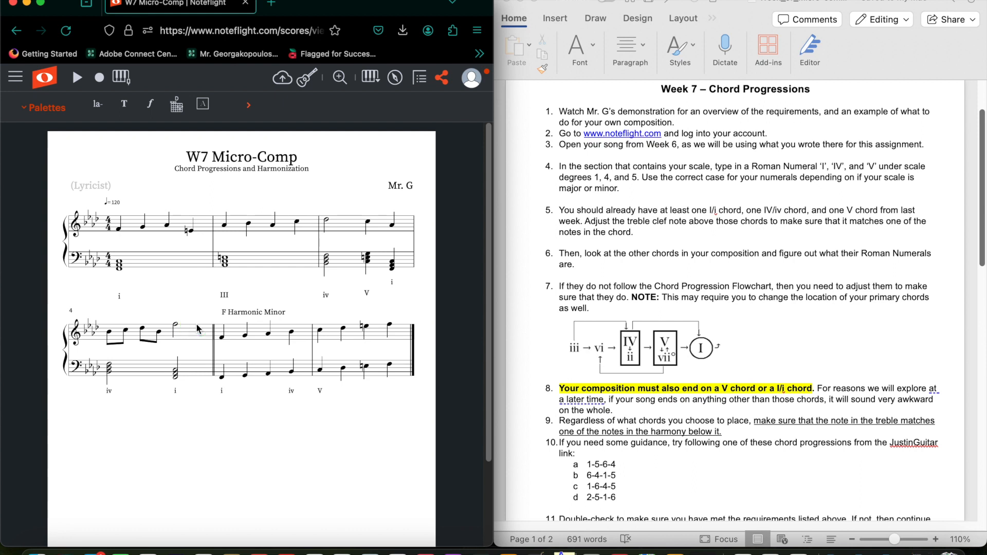
pyautogui.click(137, 270)
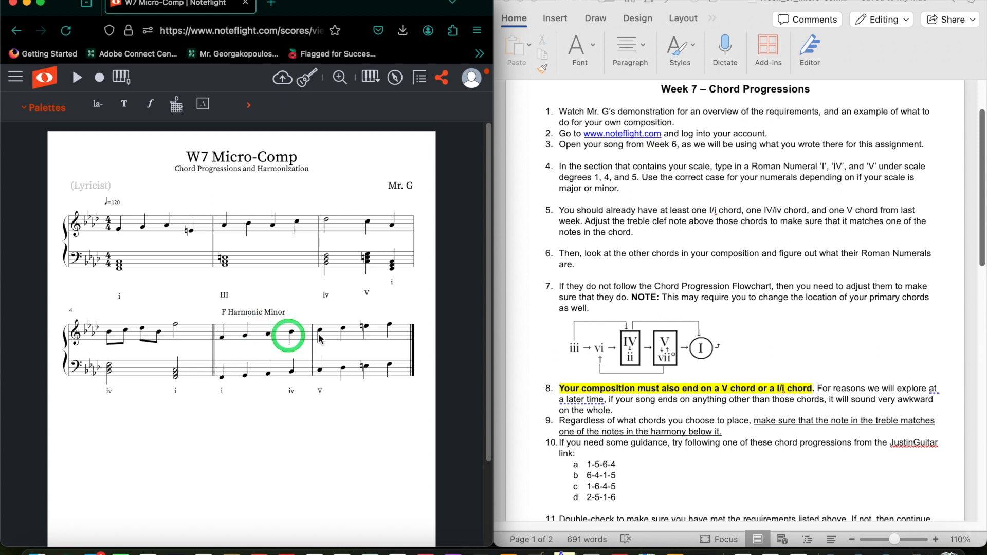
# Scroll the Word assignment sheet down to step 11 on double-checking requirements
pyautogui.scroll(-3)
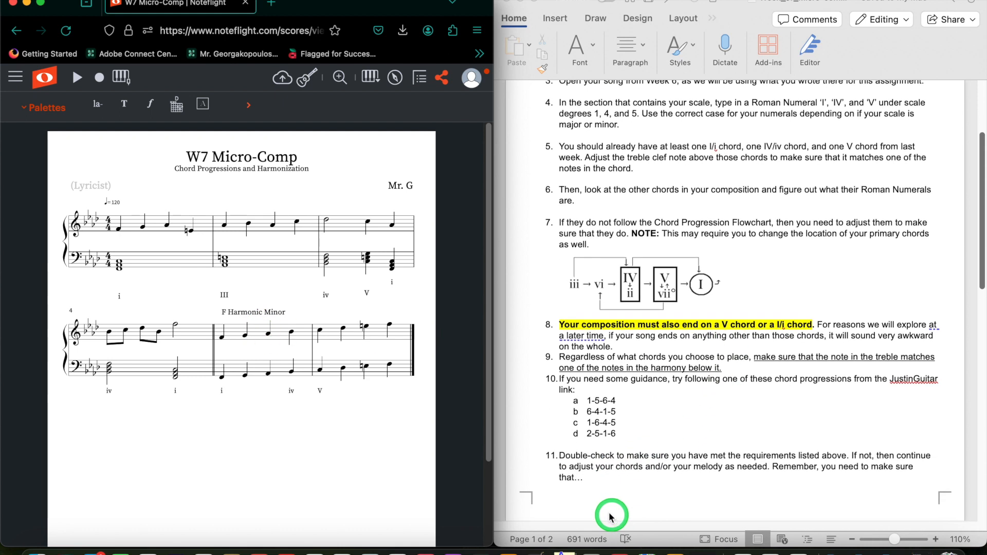
pyautogui.moveTo(617, 448)
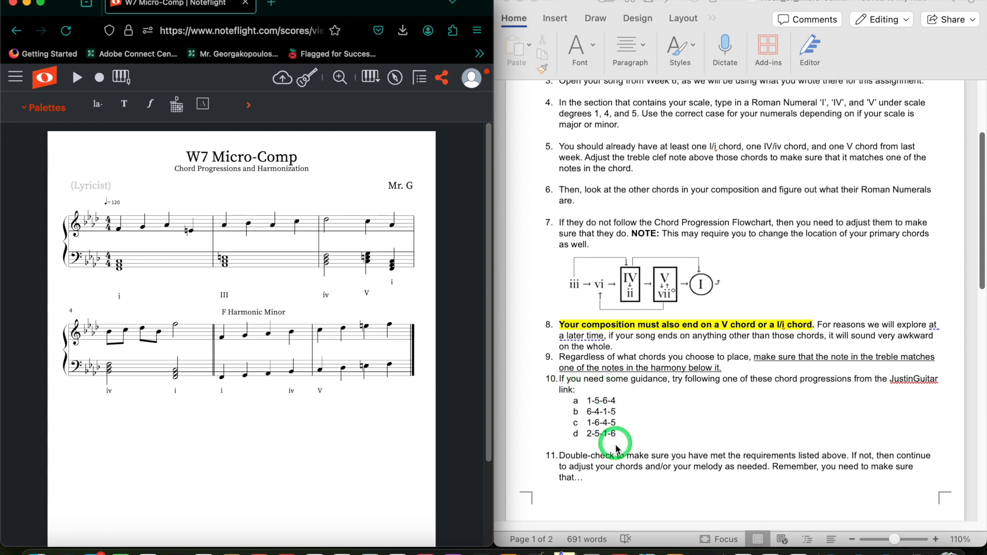
pyautogui.moveTo(552, 455)
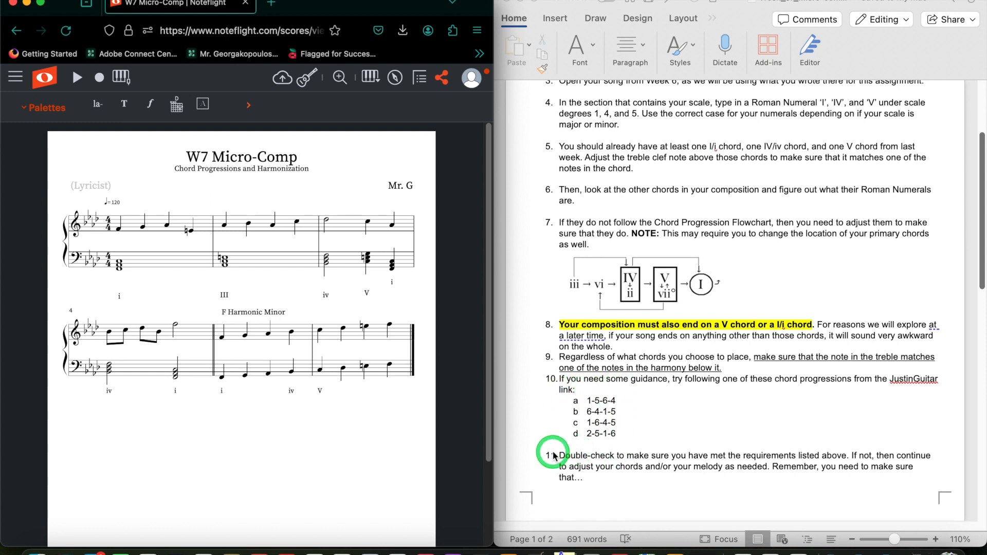
pyautogui.moveTo(227, 411)
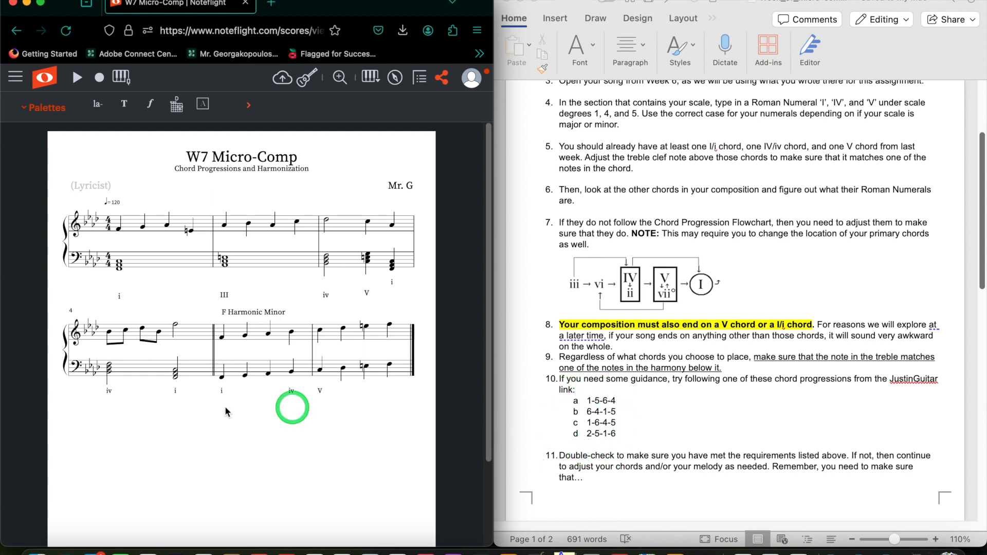
pyautogui.moveTo(148, 398)
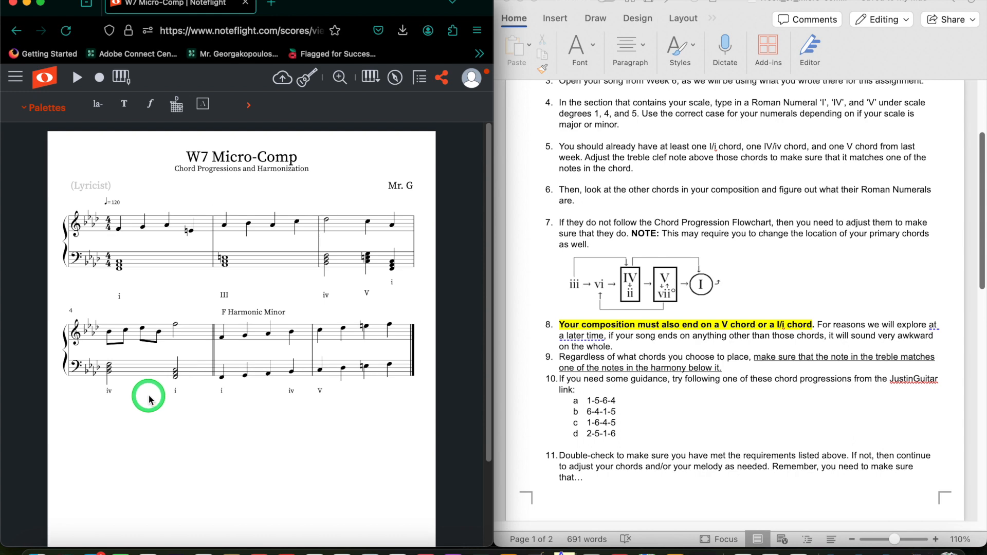
pyautogui.moveTo(294, 163)
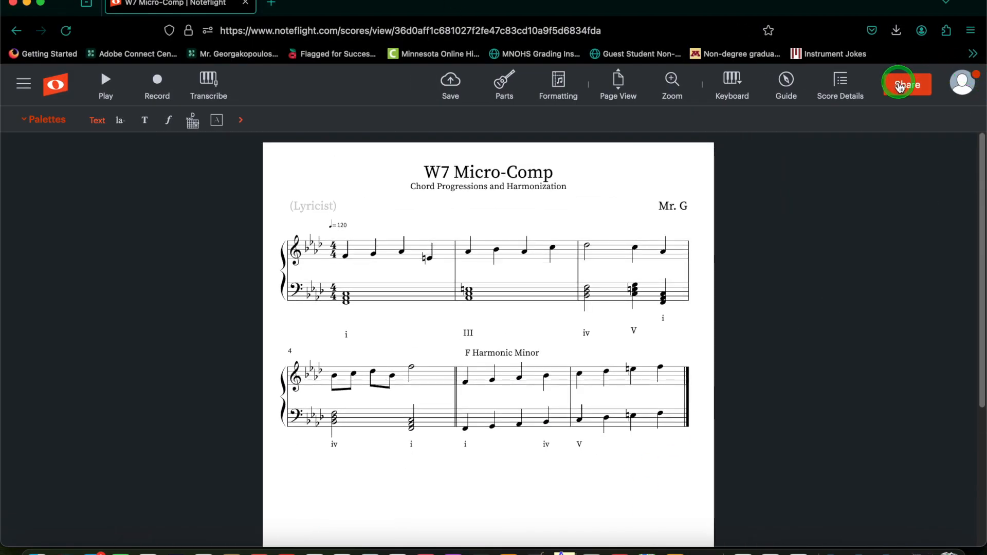
# Set score access to 'Anyone with a link can view', copy the link, and save
pyautogui.click(906, 85)
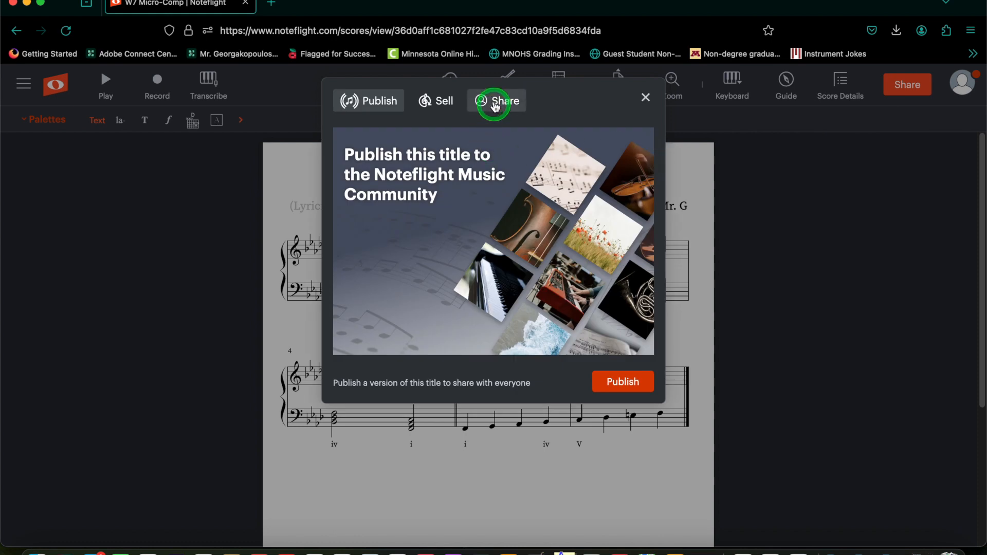
pyautogui.click(497, 100)
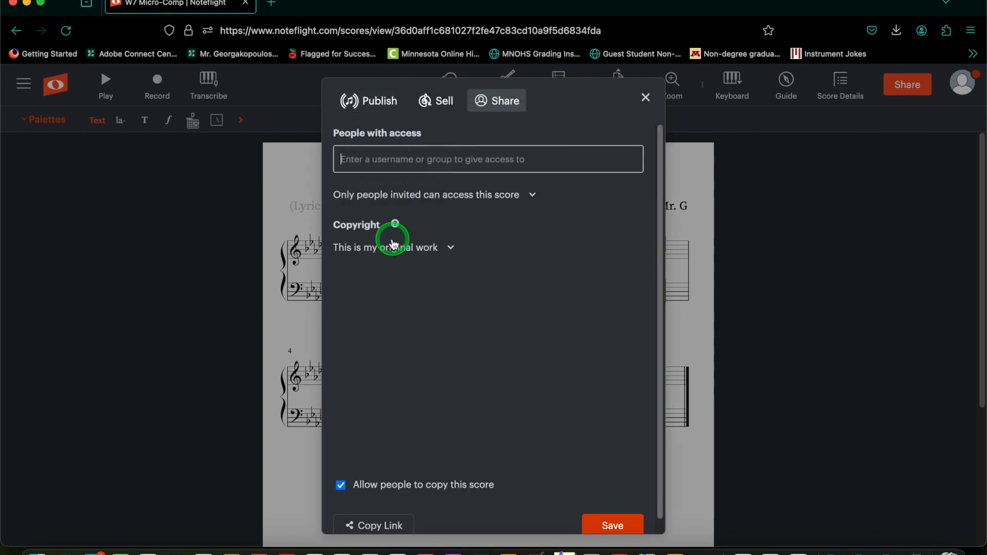
pyautogui.click(433, 194)
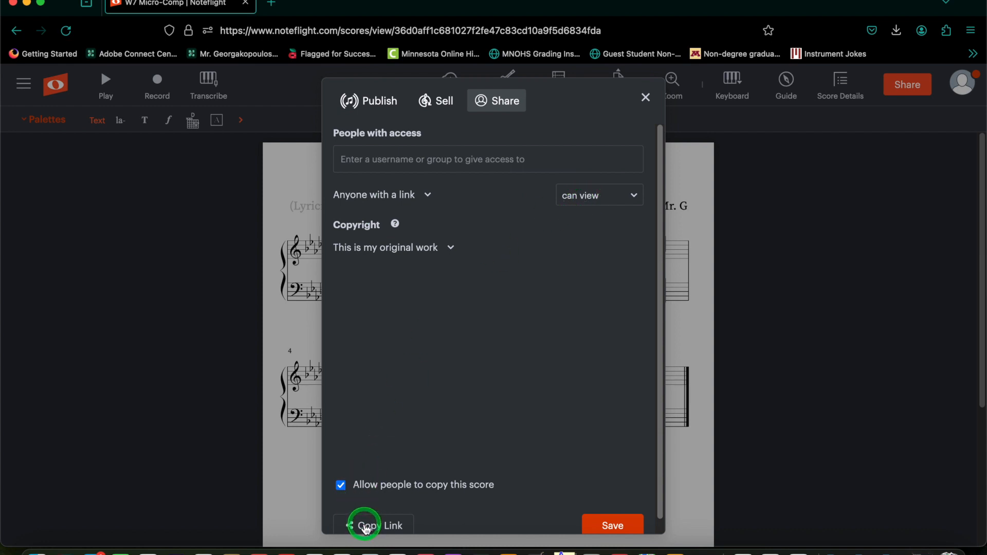
pyautogui.moveTo(596, 440)
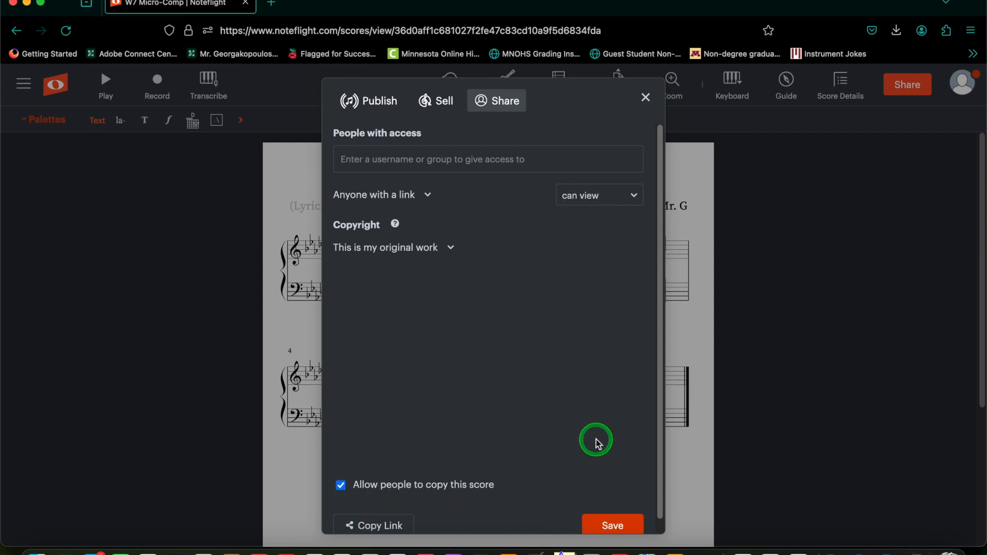
pyautogui.click(373, 525)
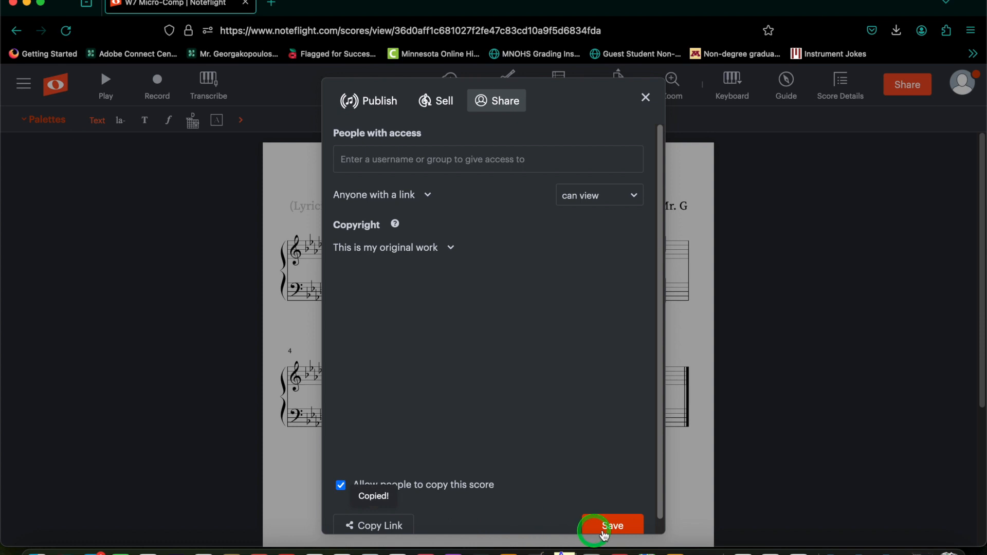
pyautogui.click(609, 525)
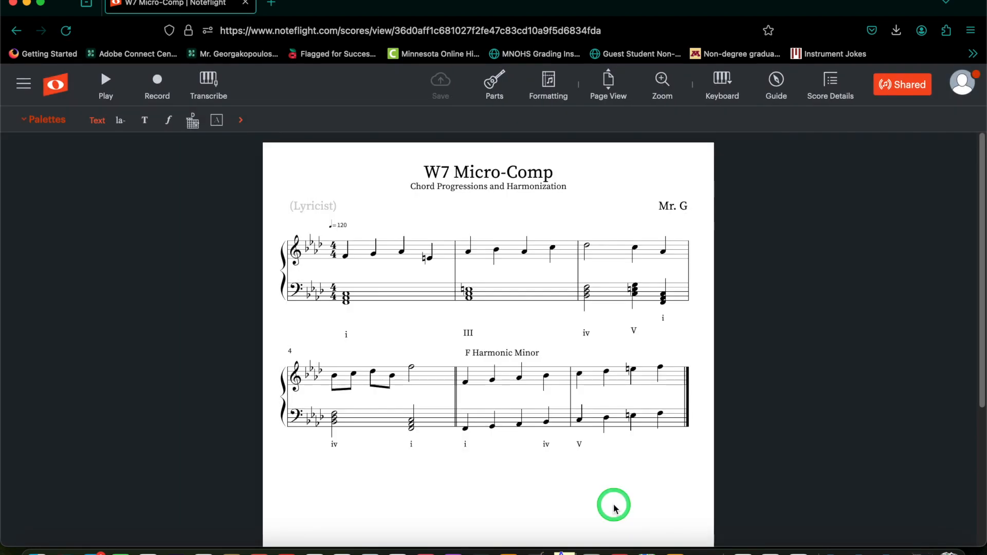
pyautogui.moveTo(759, 455)
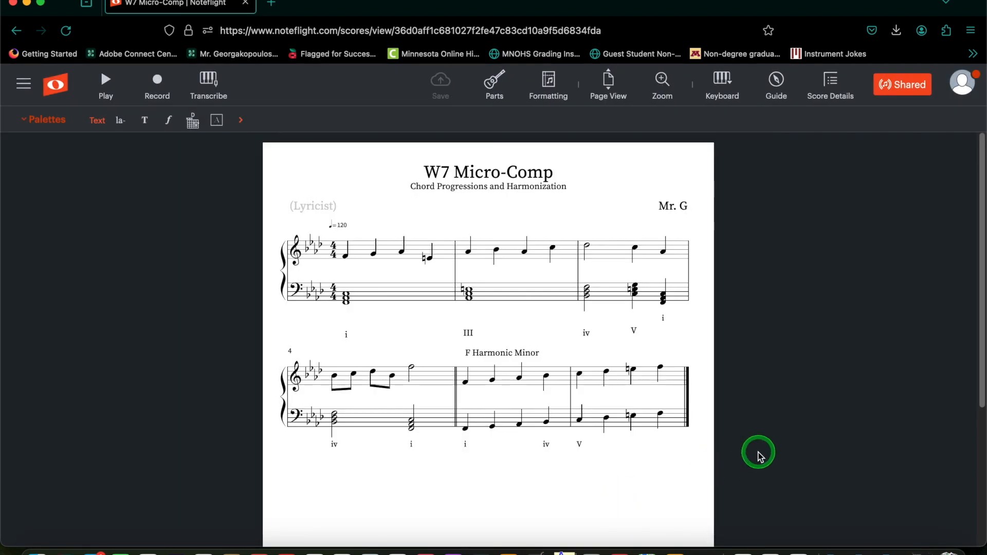
pyautogui.moveTo(760, 457)
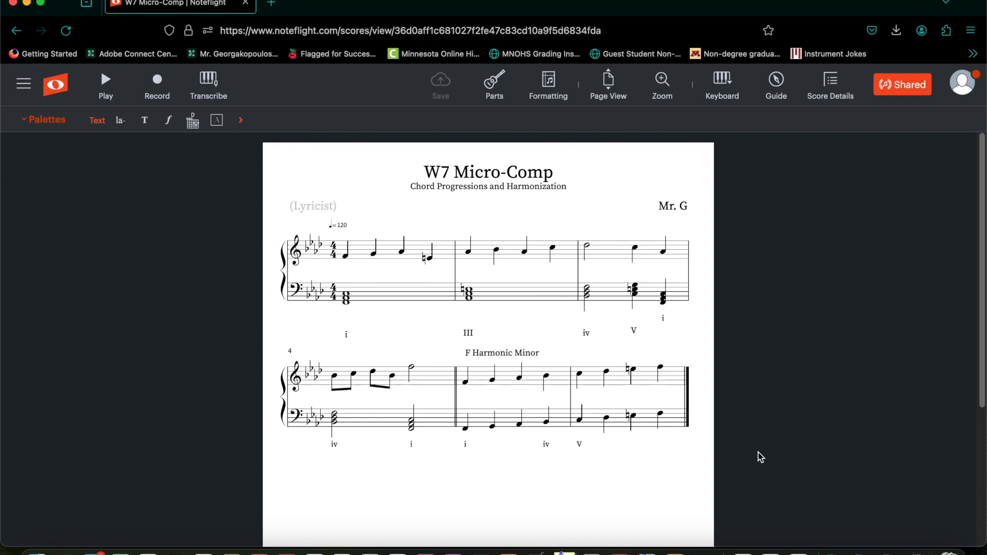